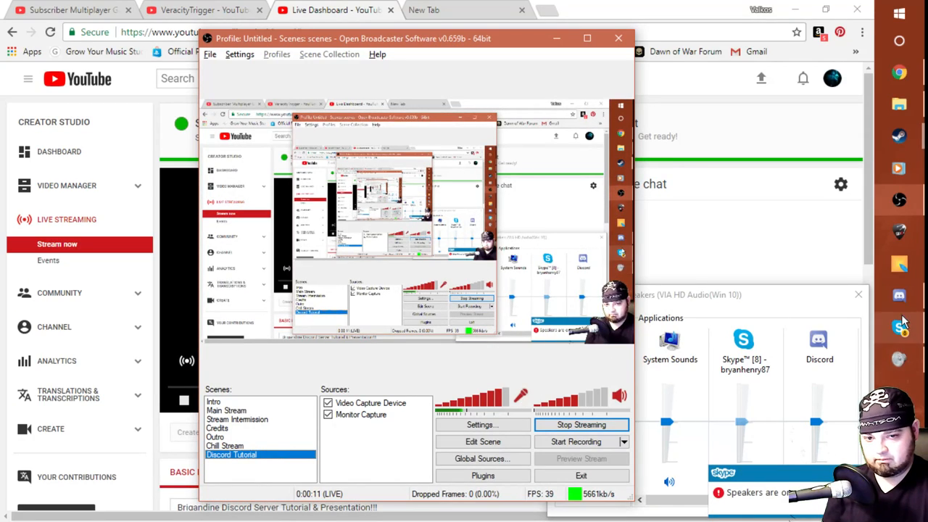
# Bring the Brigandine Discord server window to the front over the YouTube dashboard
pyautogui.click(898, 296)
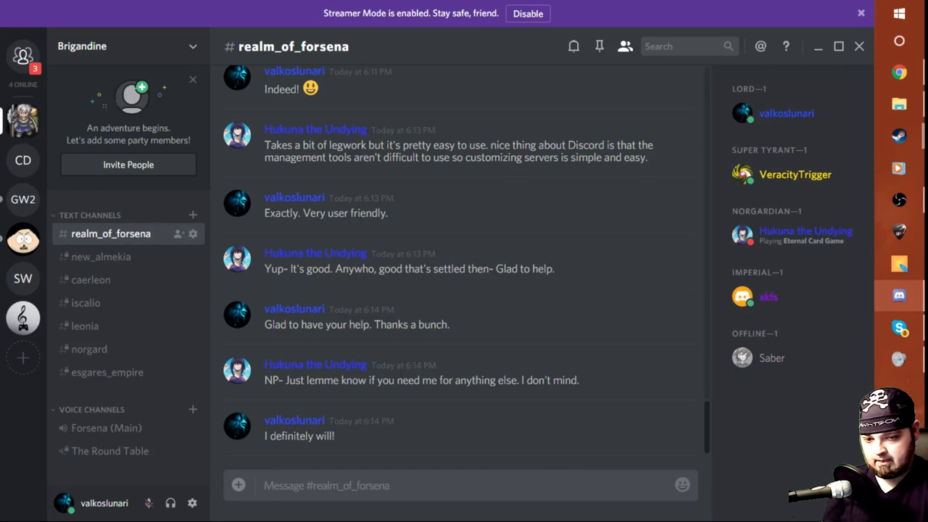
pyautogui.moveTo(901, 325)
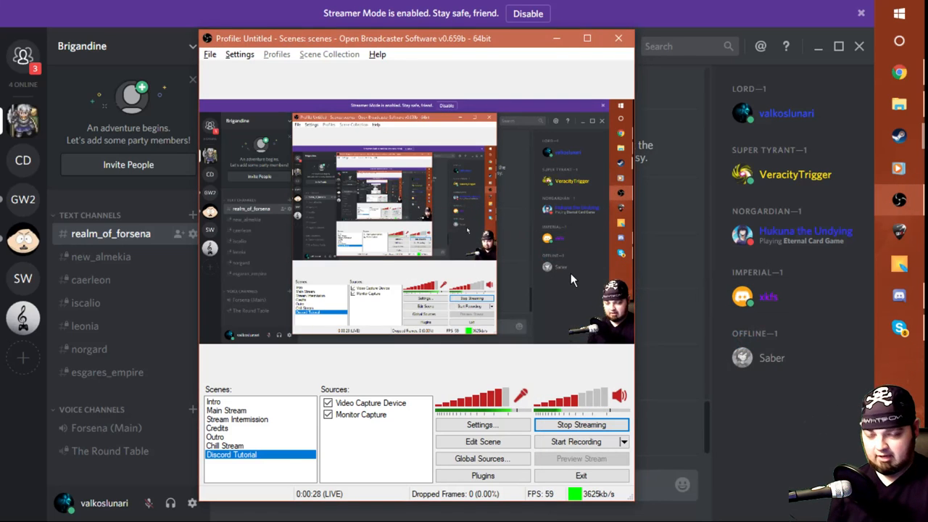
pyautogui.moveTo(655, 244)
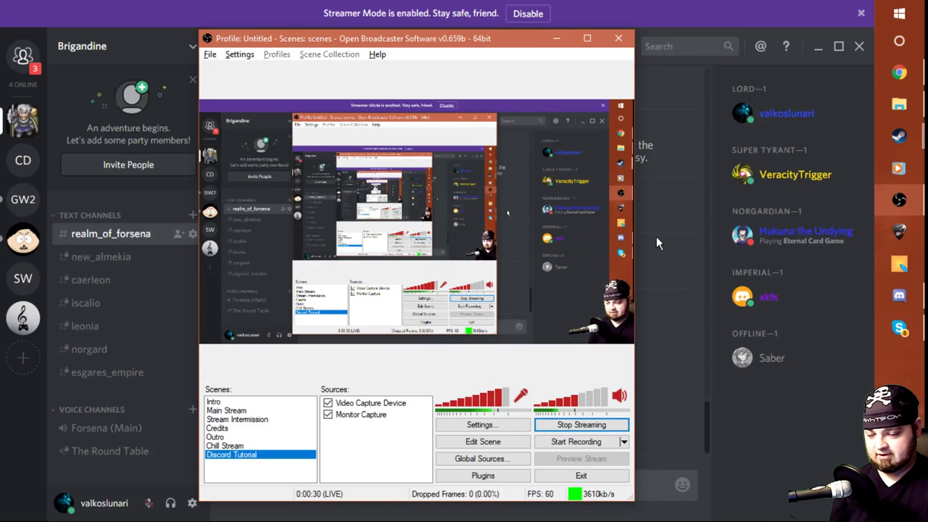
pyautogui.moveTo(670, 20)
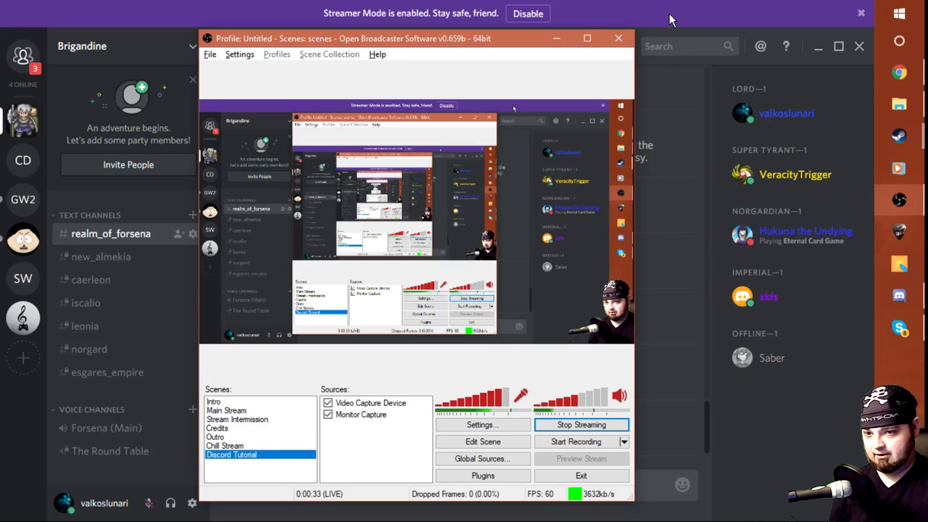
pyautogui.click(617, 38)
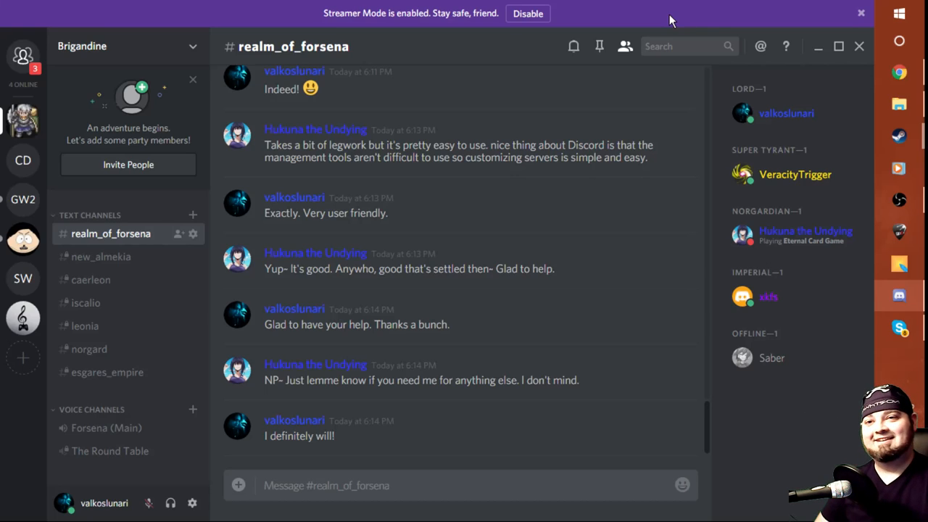
pyautogui.moveTo(592, 119)
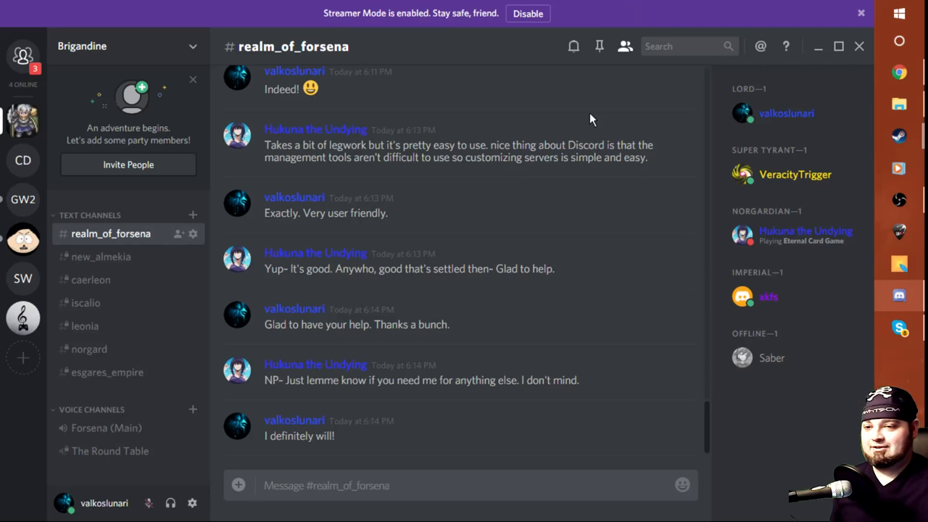
pyautogui.moveTo(597, 6)
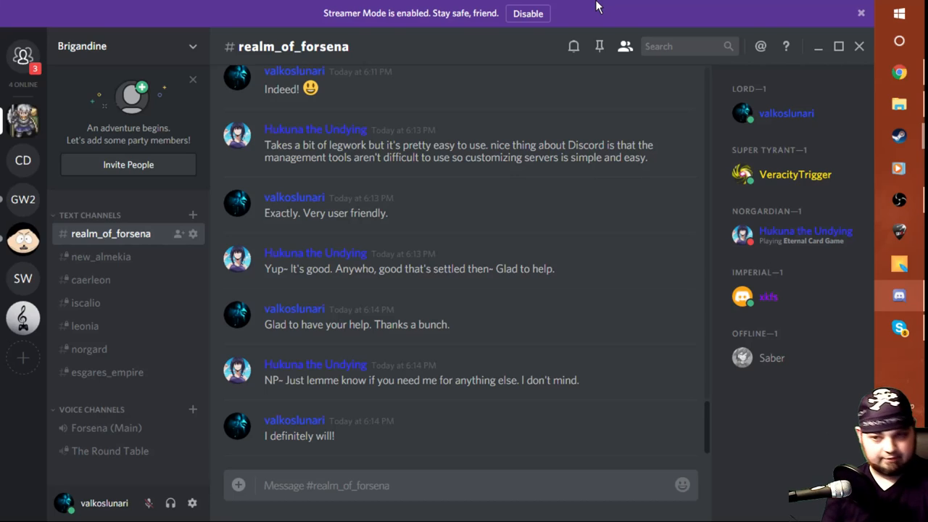
pyautogui.moveTo(875, 78)
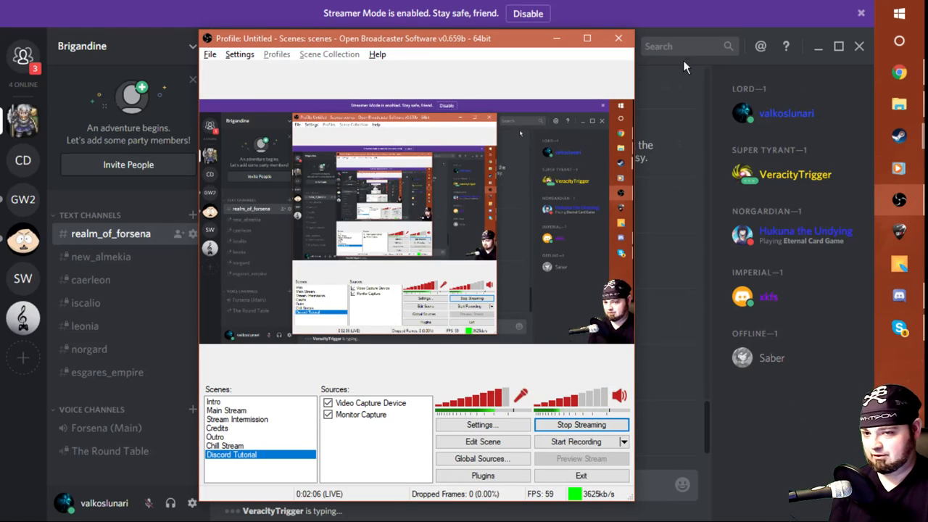
# Bring Discord in front of the streaming window to view the realm_of_forsena channel
pyautogui.click(617, 37)
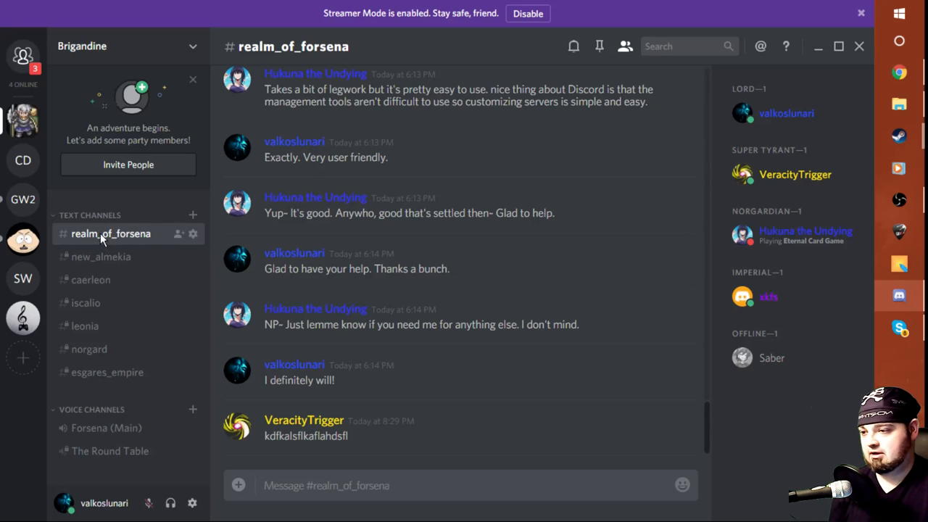
pyautogui.moveTo(113, 244)
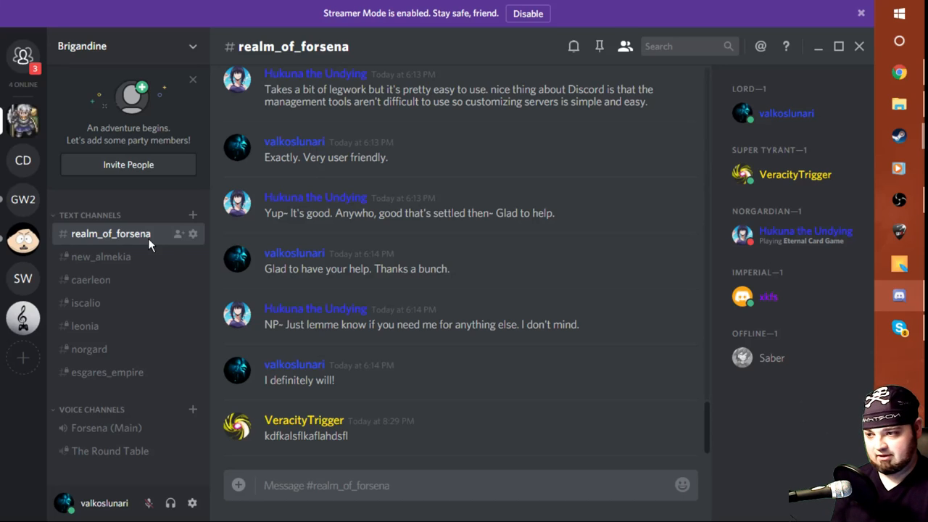
pyautogui.click(192, 233)
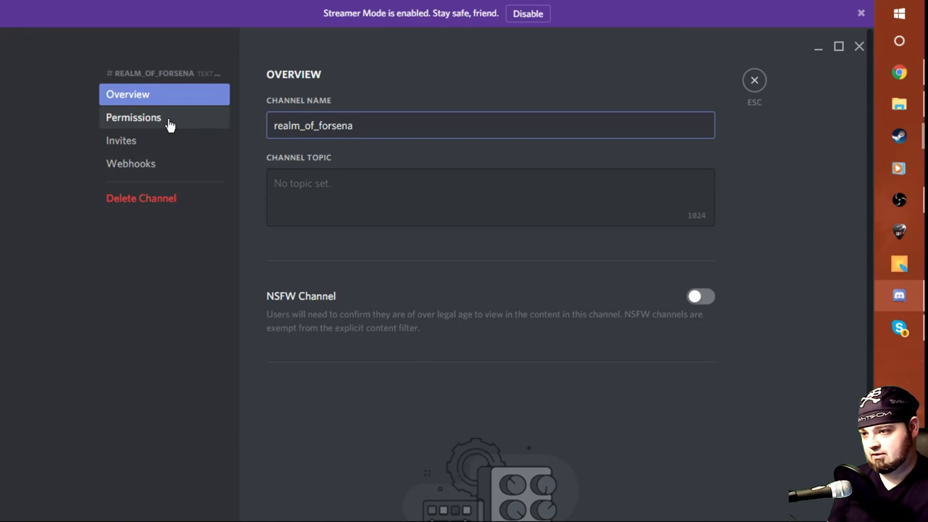
pyautogui.click(134, 116)
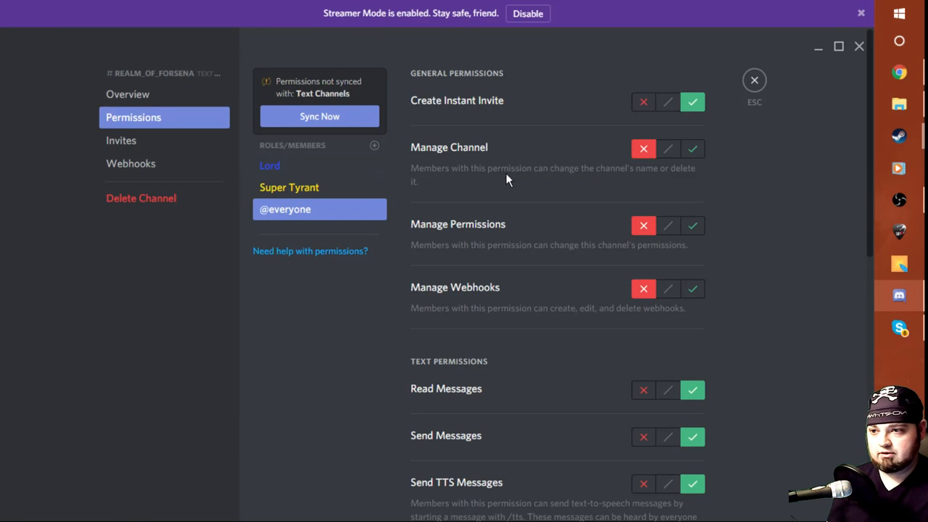
pyautogui.moveTo(484, 191)
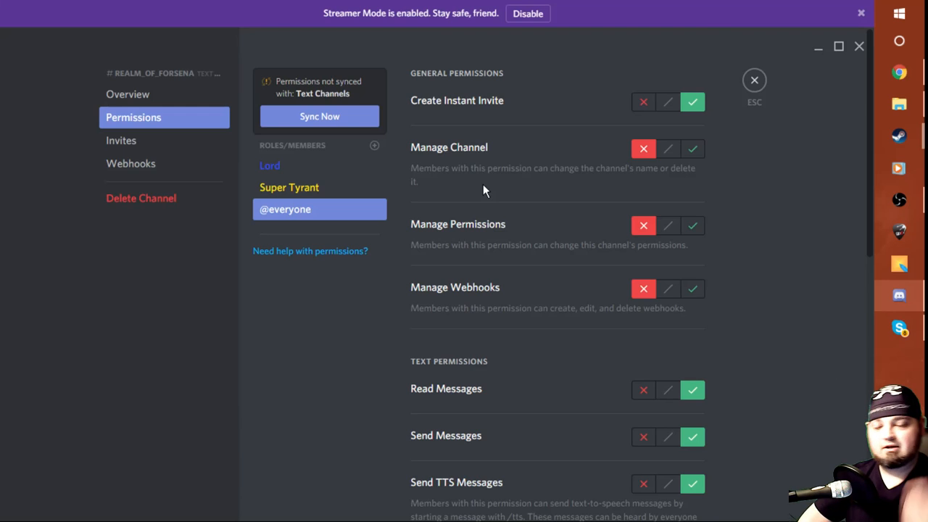
pyautogui.moveTo(738, 60)
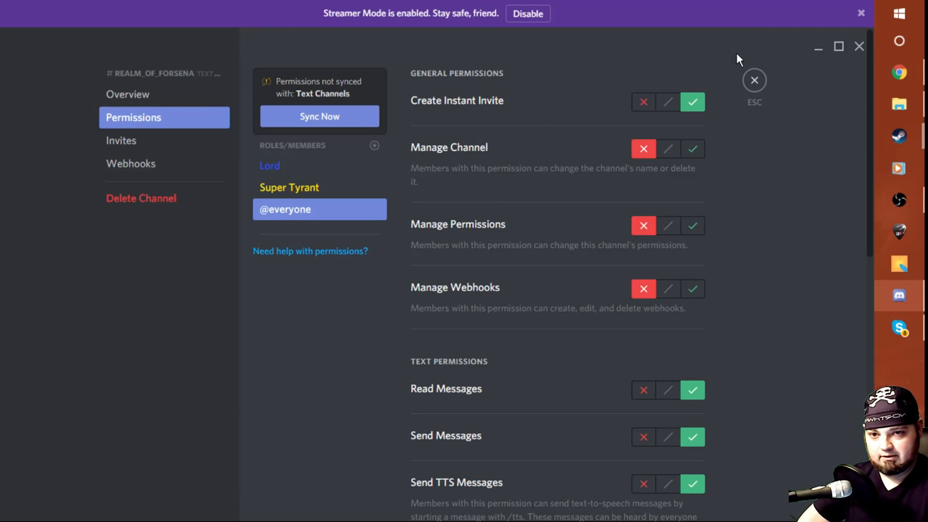
pyautogui.click(754, 80)
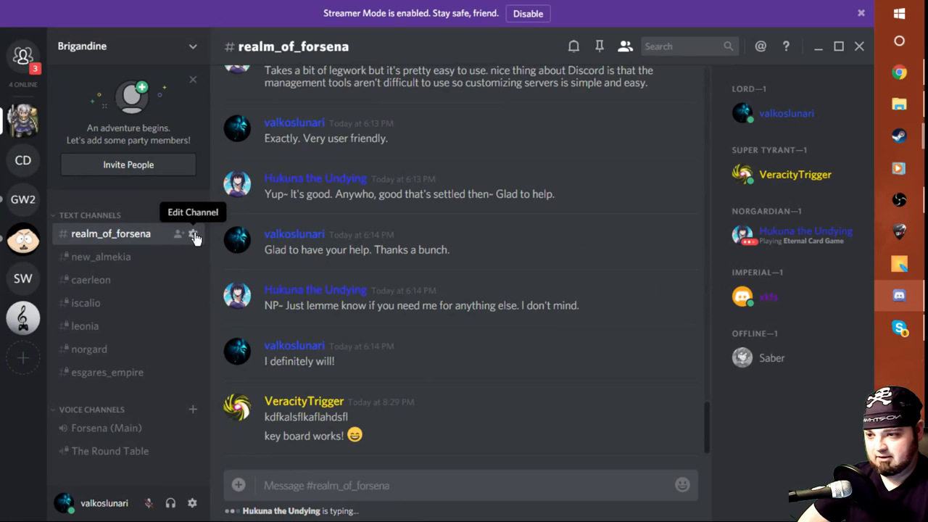
pyautogui.click(193, 234)
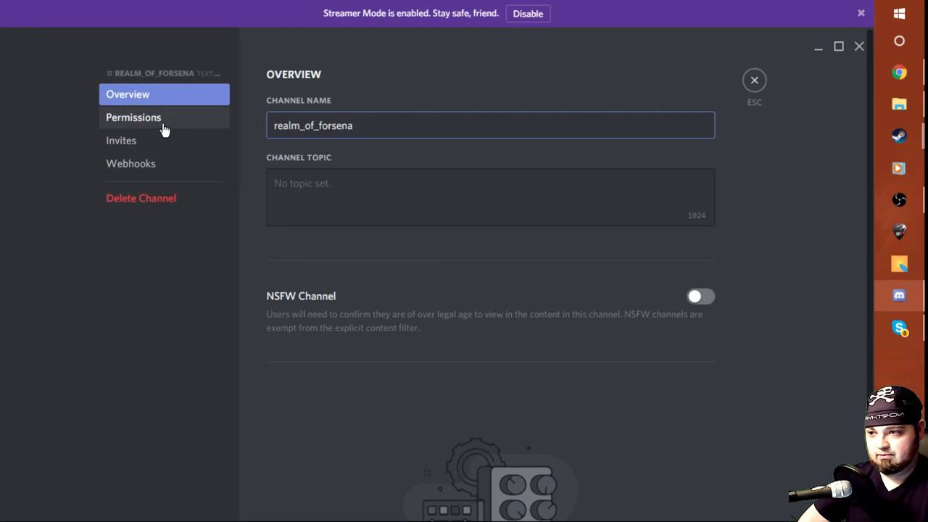
pyautogui.click(133, 118)
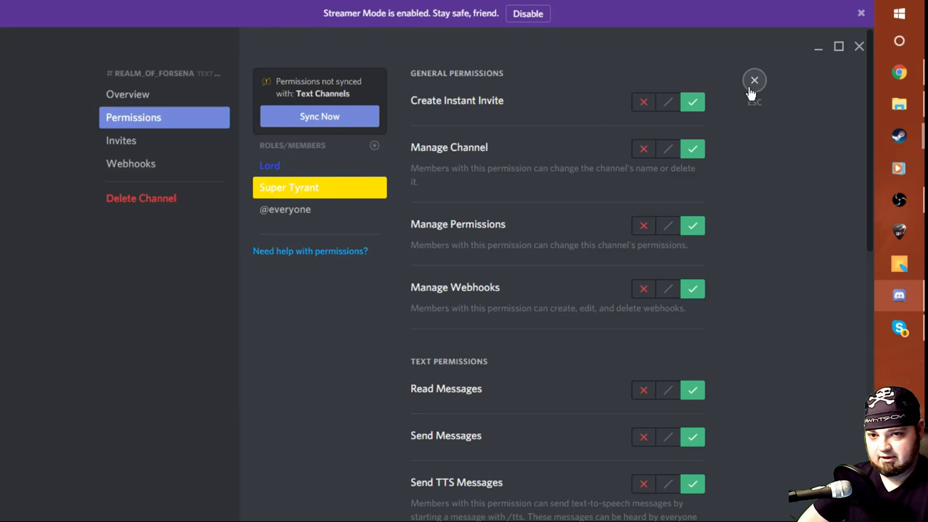
pyautogui.click(754, 79)
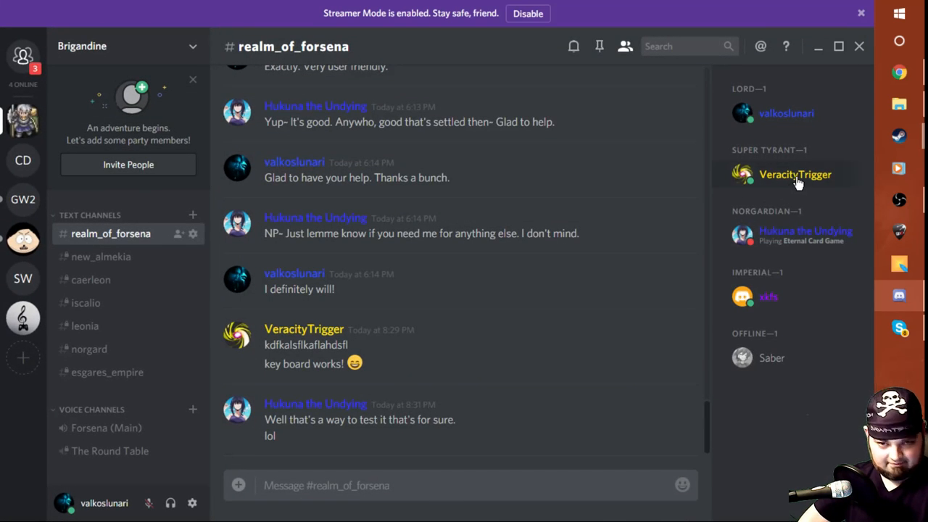
pyautogui.moveTo(629, 214)
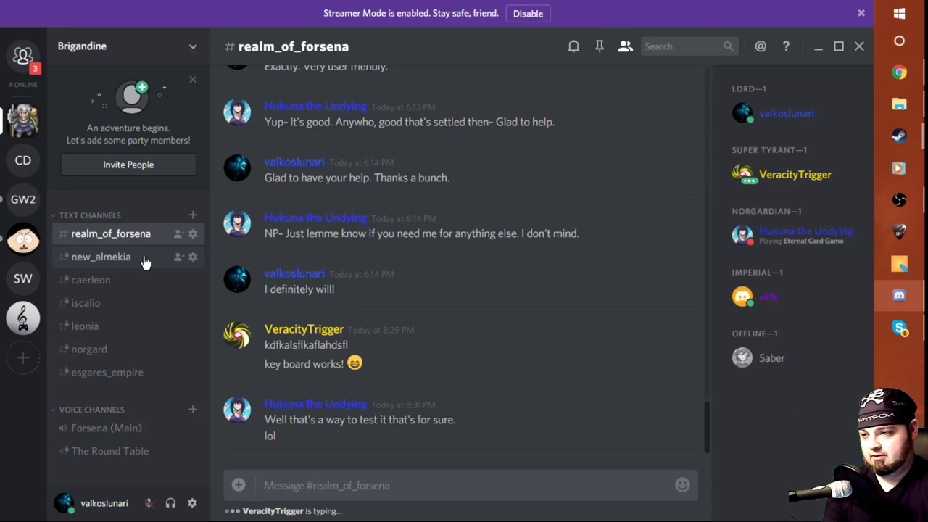
pyautogui.moveTo(193, 257)
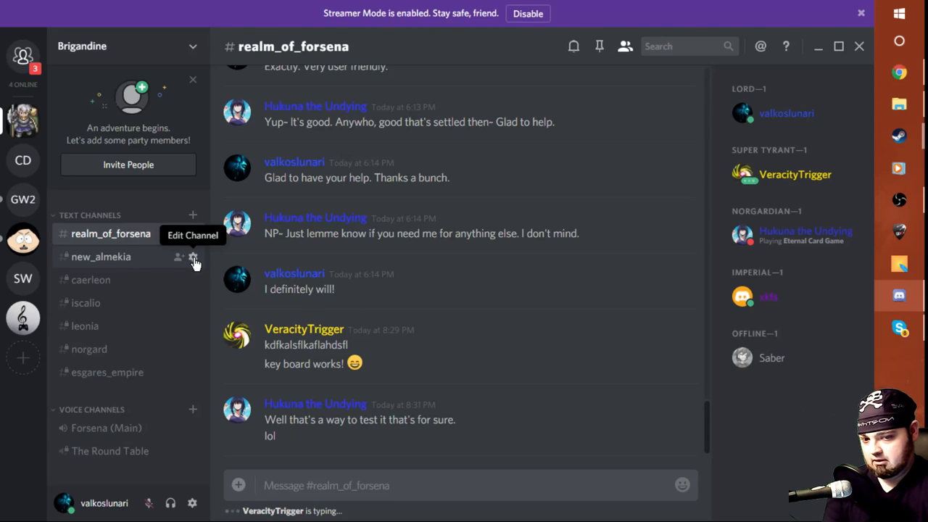
pyautogui.click(194, 257)
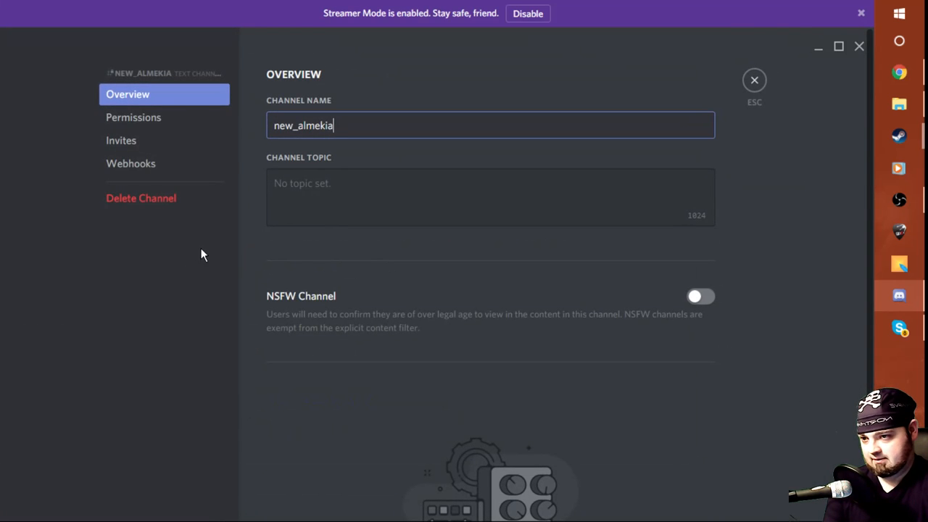
pyautogui.moveTo(133, 118)
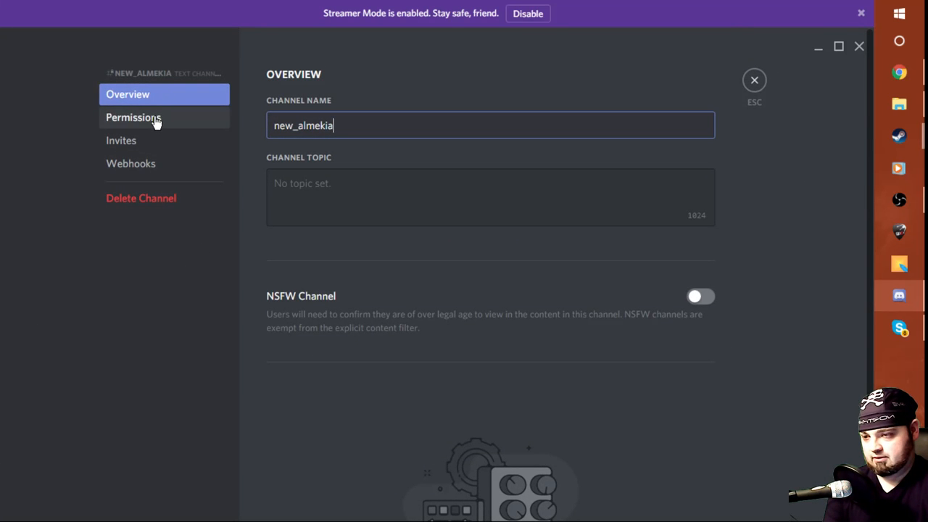
pyautogui.click(134, 118)
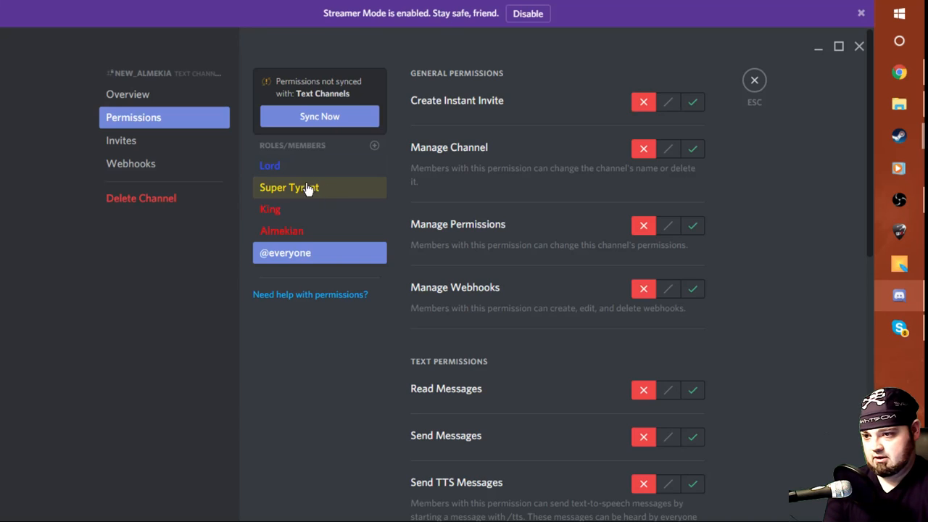
pyautogui.click(290, 187)
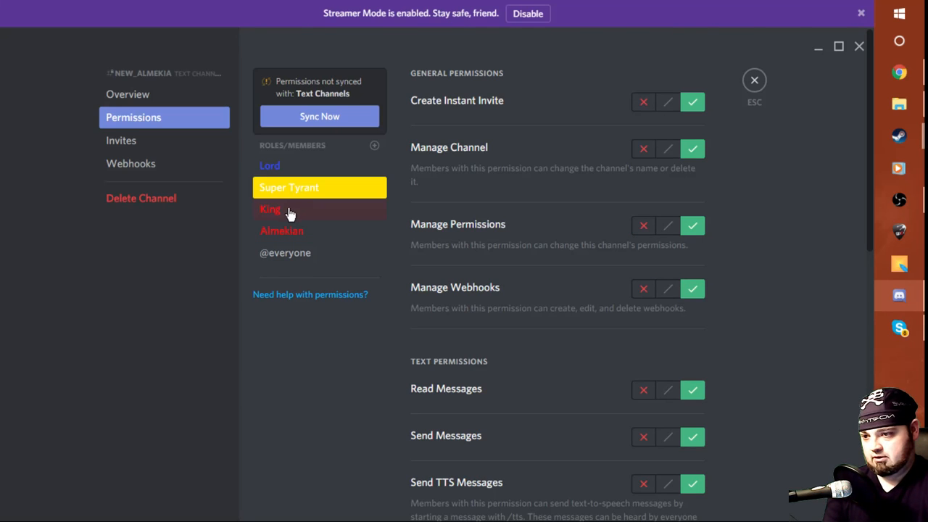
pyautogui.click(269, 208)
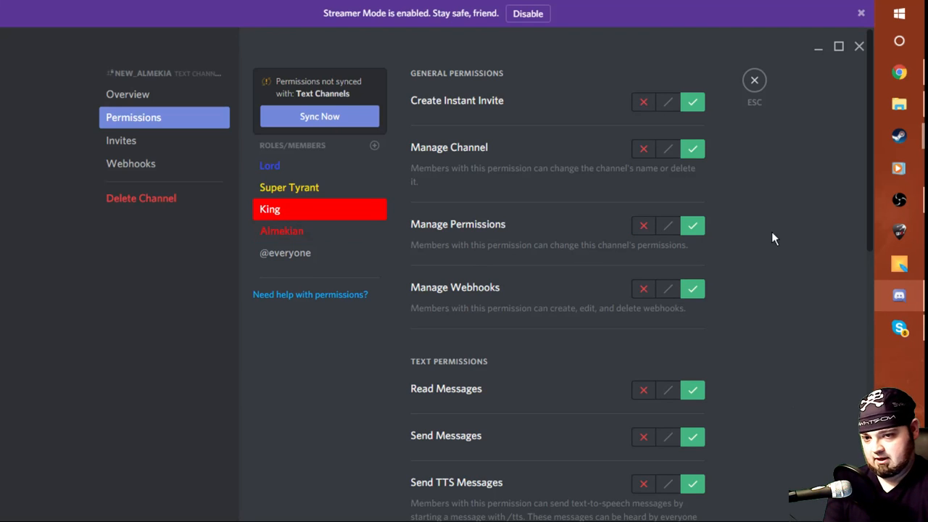
pyautogui.moveTo(780, 220)
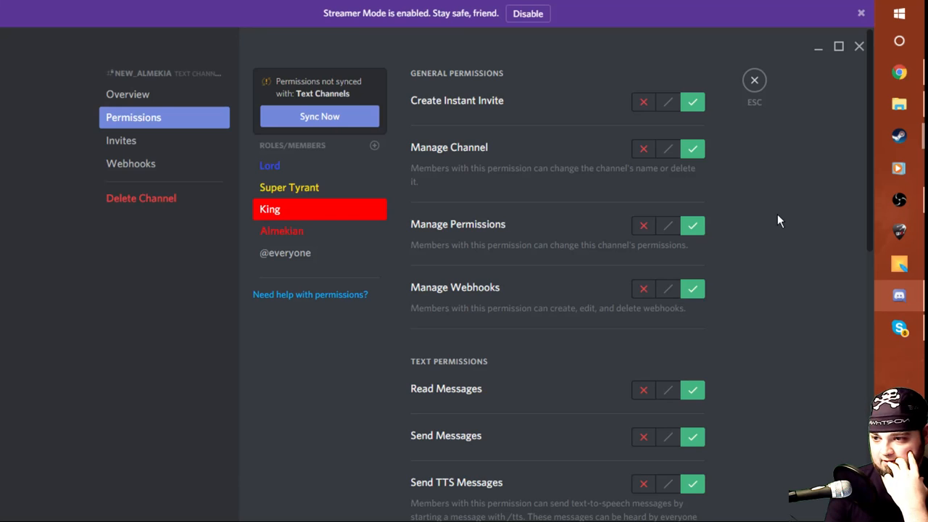
pyautogui.moveTo(394, 223)
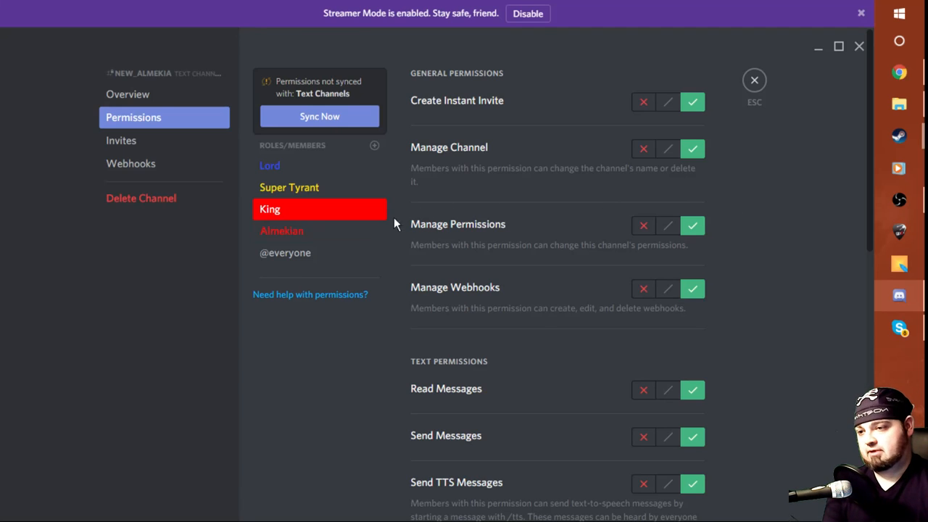
# Review the Almekian role's invite and messaging permissions on new_almekia
pyautogui.click(281, 230)
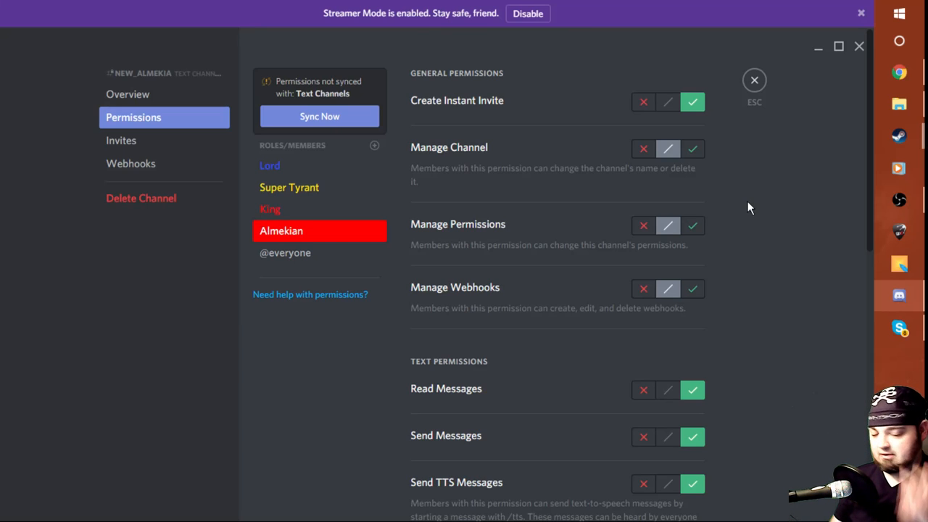
pyautogui.moveTo(742, 144)
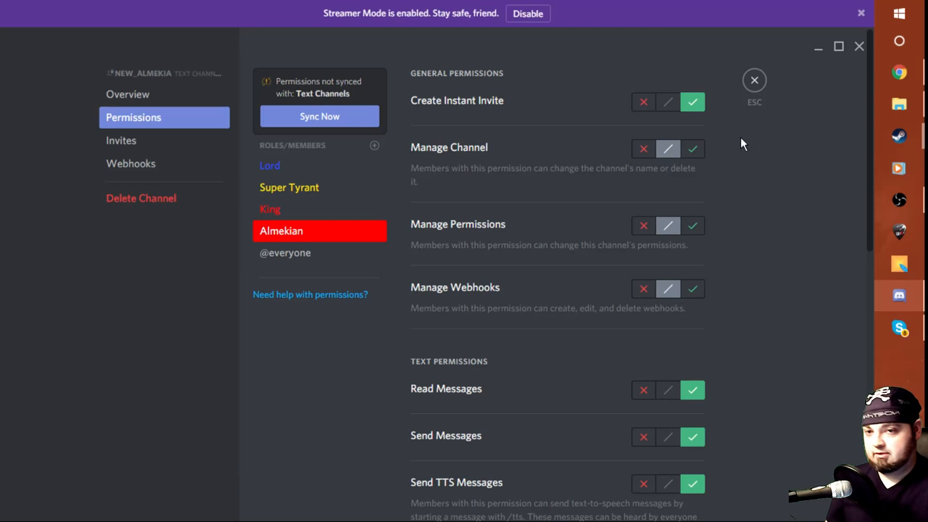
# Close the channel settings and return to the realm_of_forsena chat
pyautogui.click(754, 80)
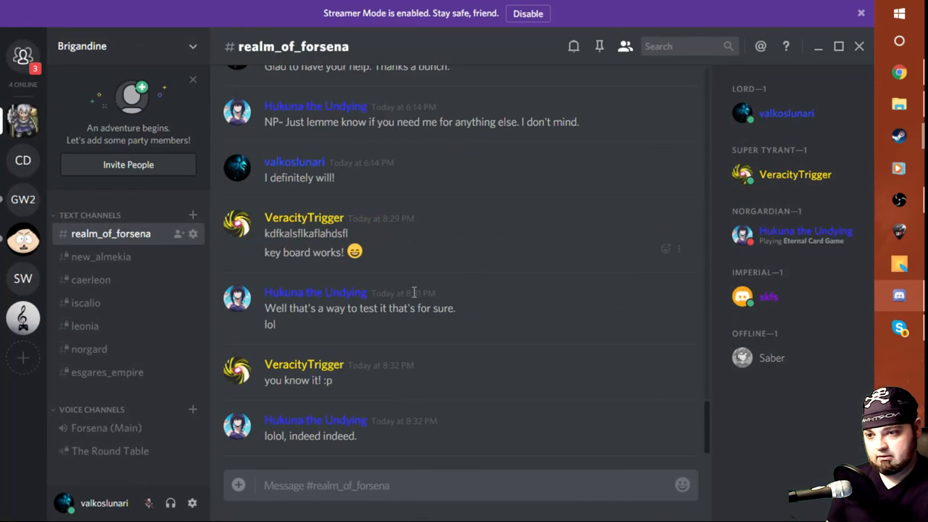
pyautogui.moveTo(464, 276)
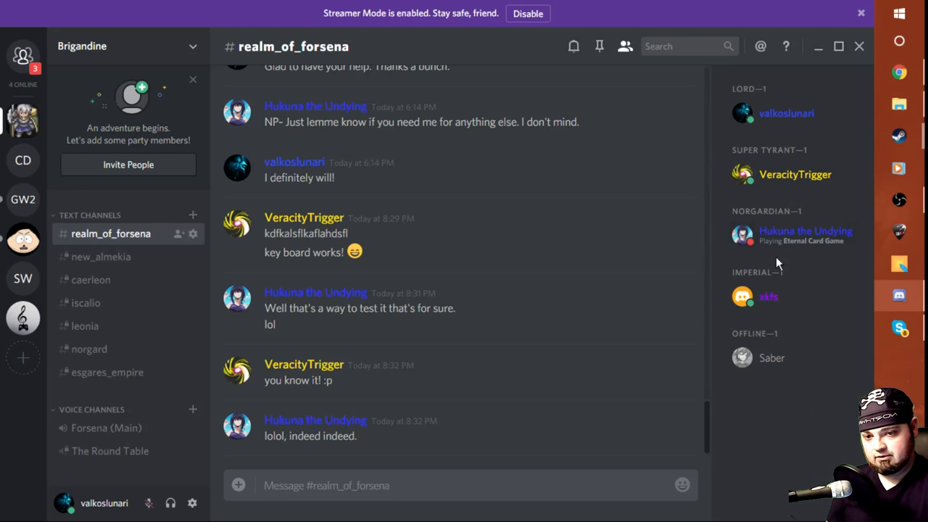
# Assign Hukuna the Undying the Nordgardian role from the member list
pyautogui.rightClick(806, 231)
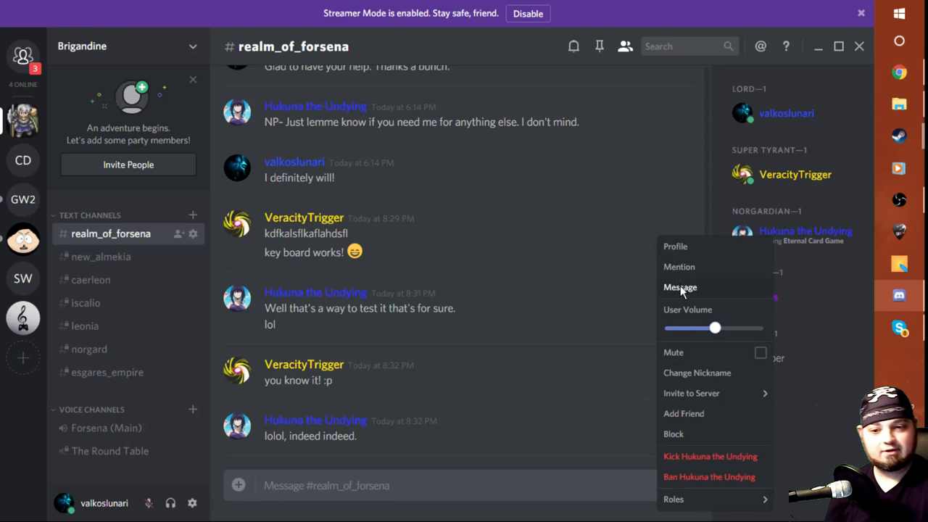
pyautogui.moveTo(687, 423)
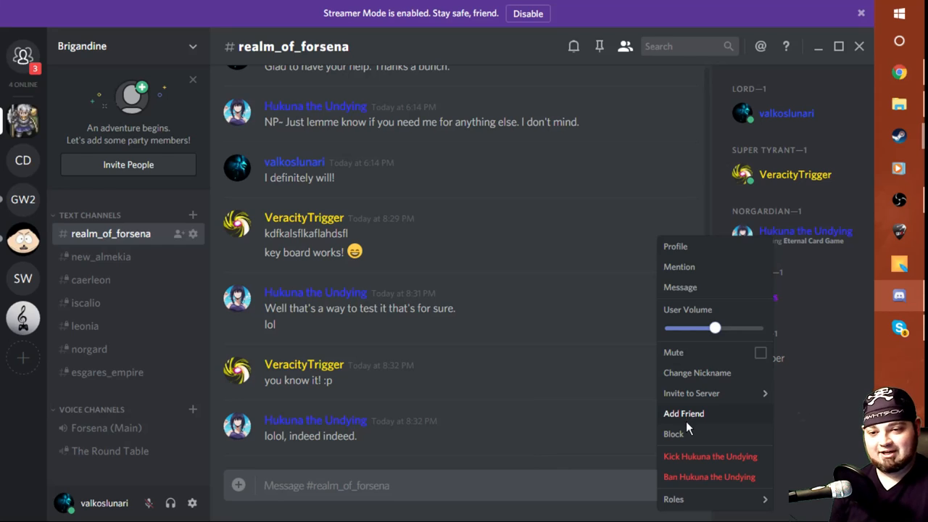
pyautogui.moveTo(687, 380)
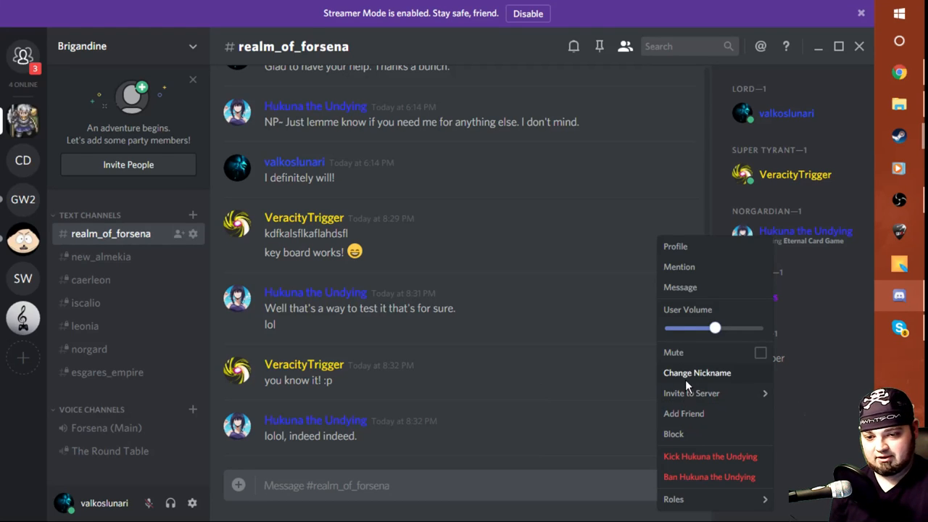
pyautogui.click(672, 498)
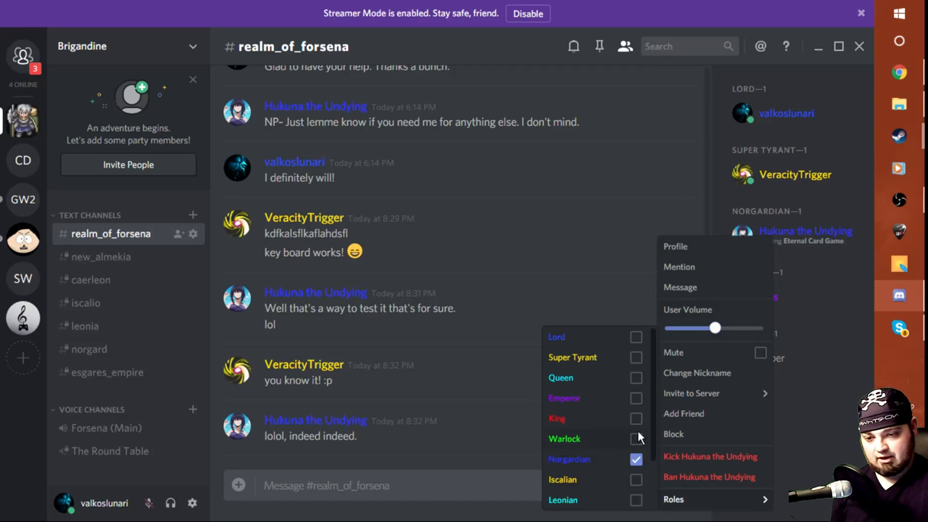
pyautogui.click(635, 438)
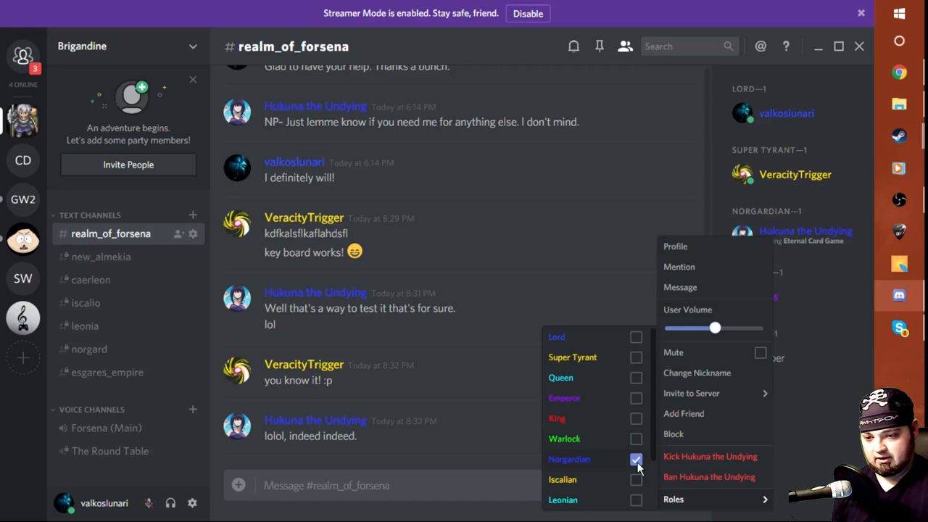
pyautogui.moveTo(608, 428)
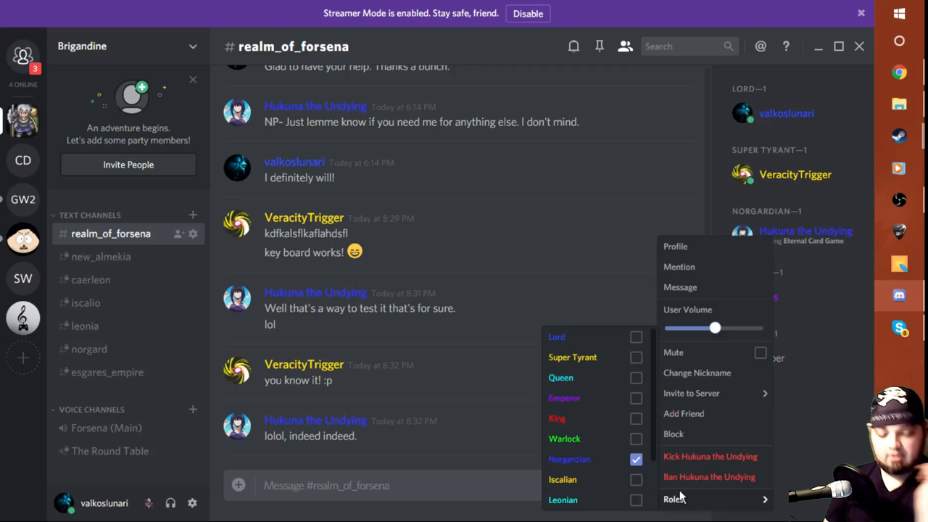
# Dismiss Hukuna the Undying's role options to return to the chat
pyautogui.click(508, 276)
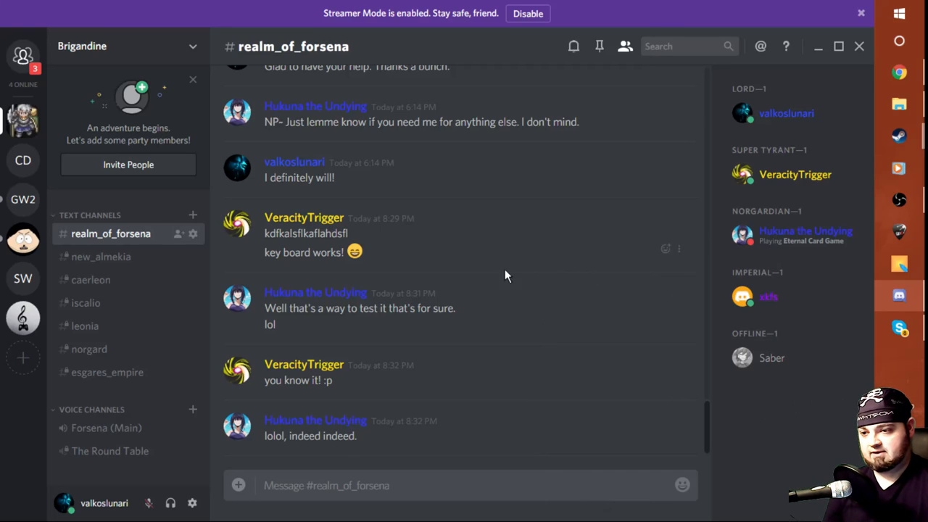
pyautogui.moveTo(104, 377)
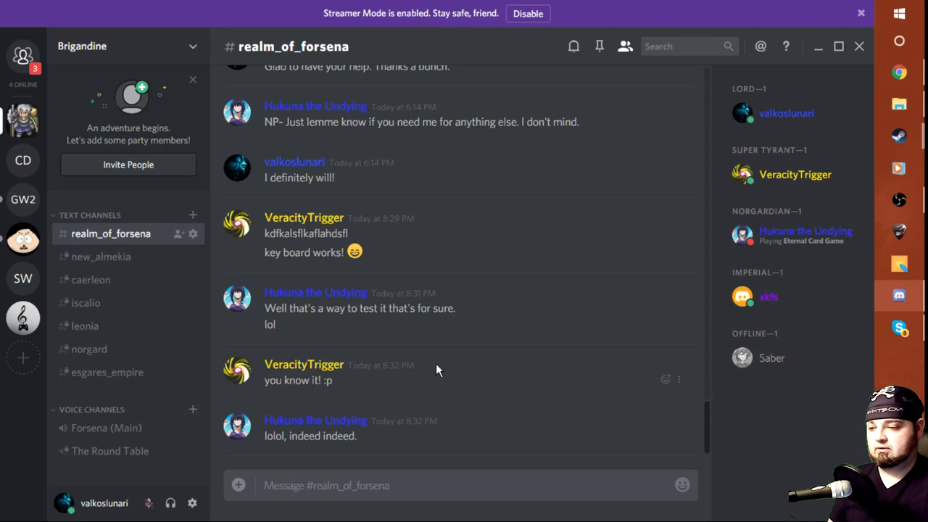
pyautogui.moveTo(110, 451)
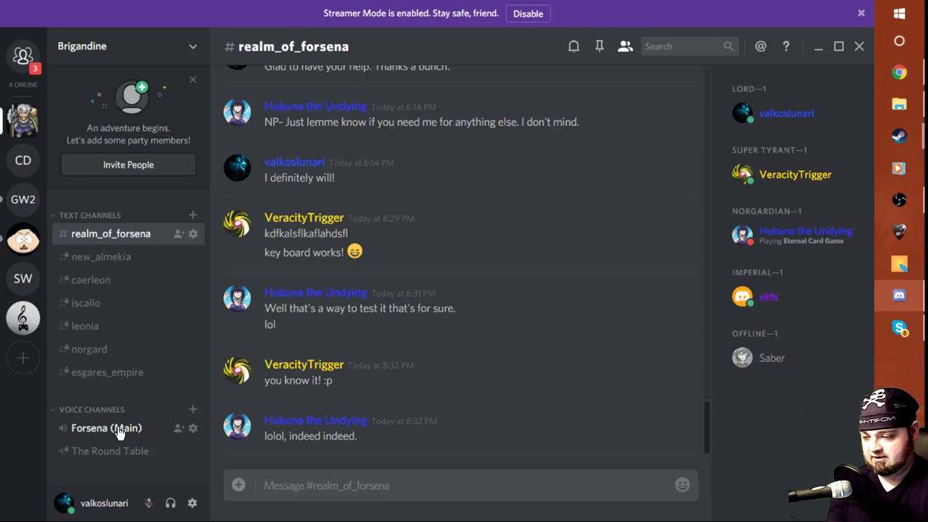
pyautogui.moveTo(110, 451)
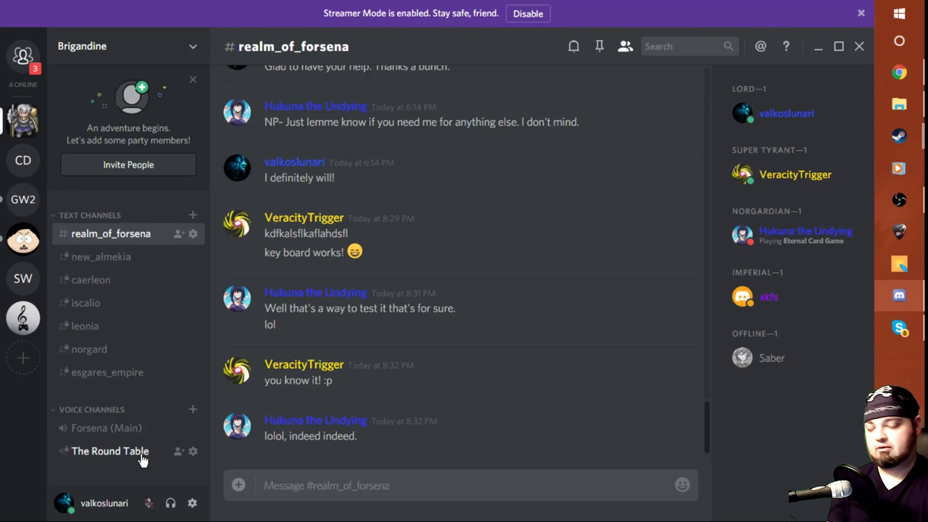
pyautogui.moveTo(191, 451)
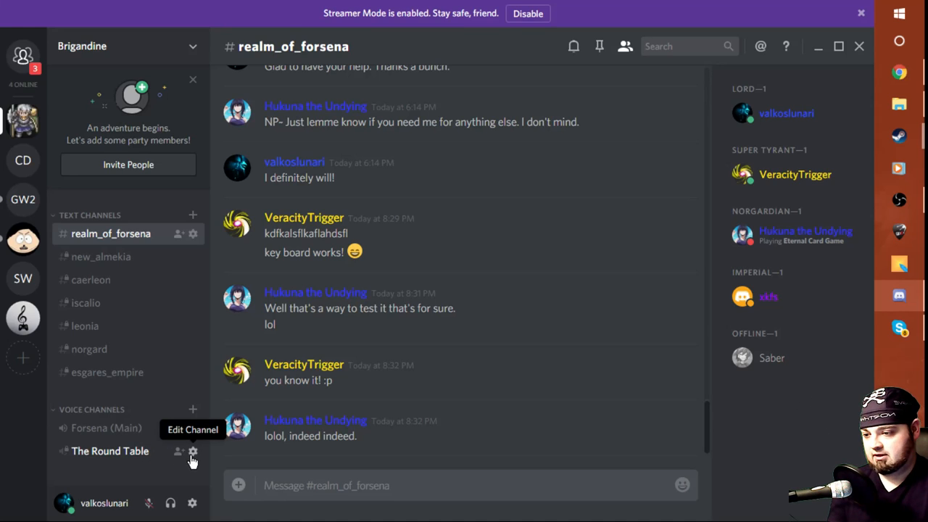
pyautogui.click(192, 451)
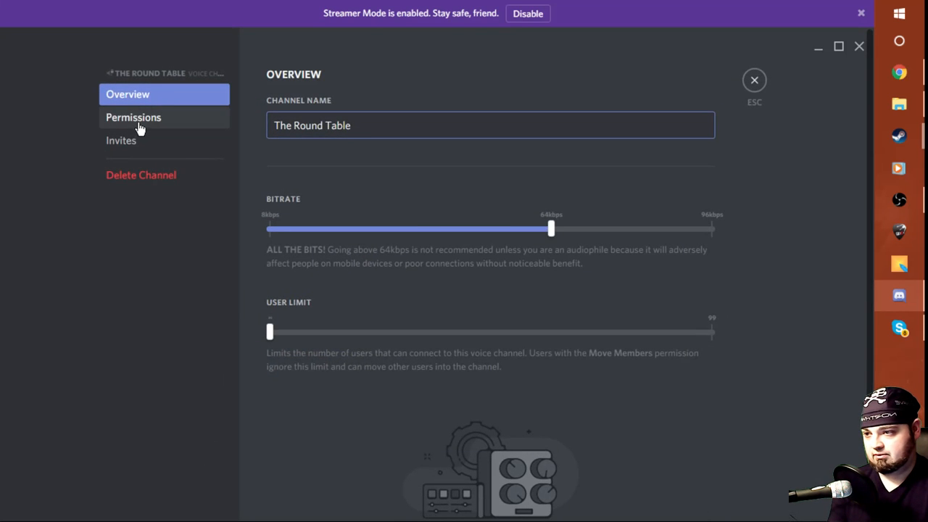
pyautogui.click(133, 116)
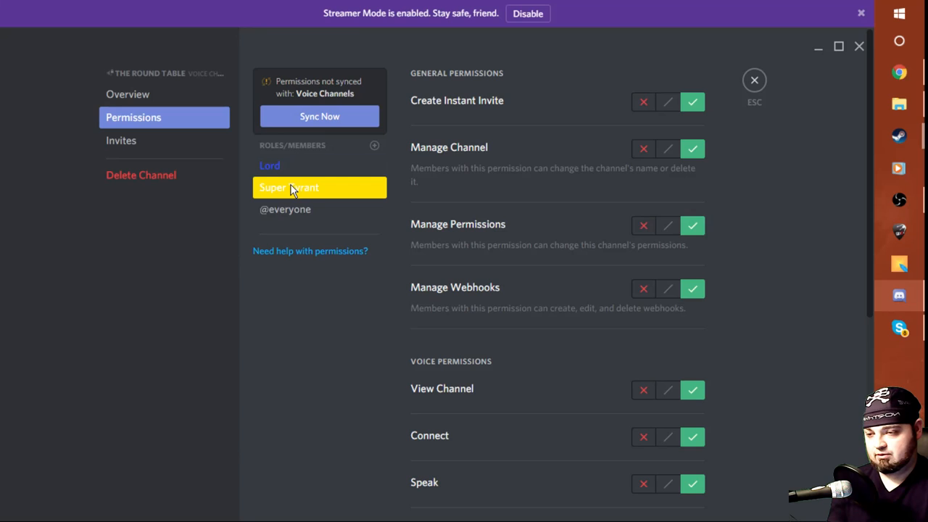
pyautogui.moveTo(288, 209)
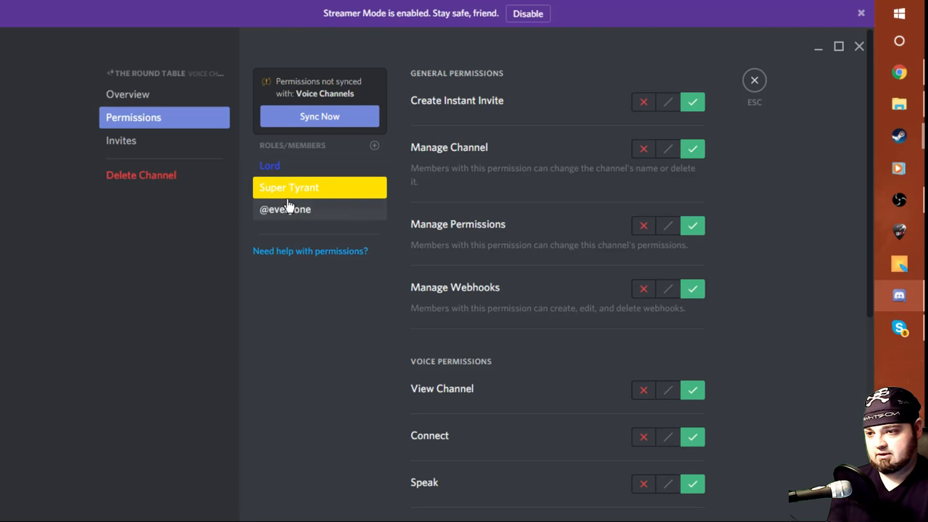
pyautogui.click(284, 209)
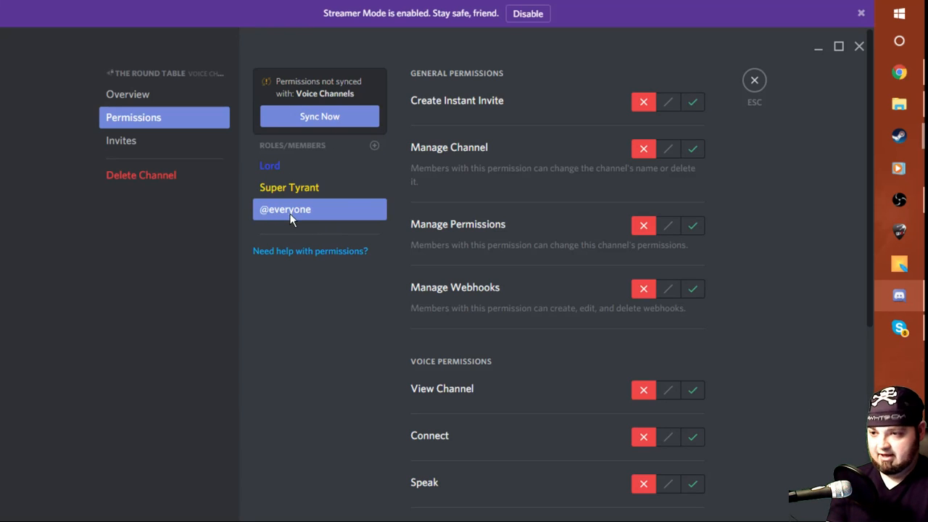
pyautogui.moveTo(492, 223)
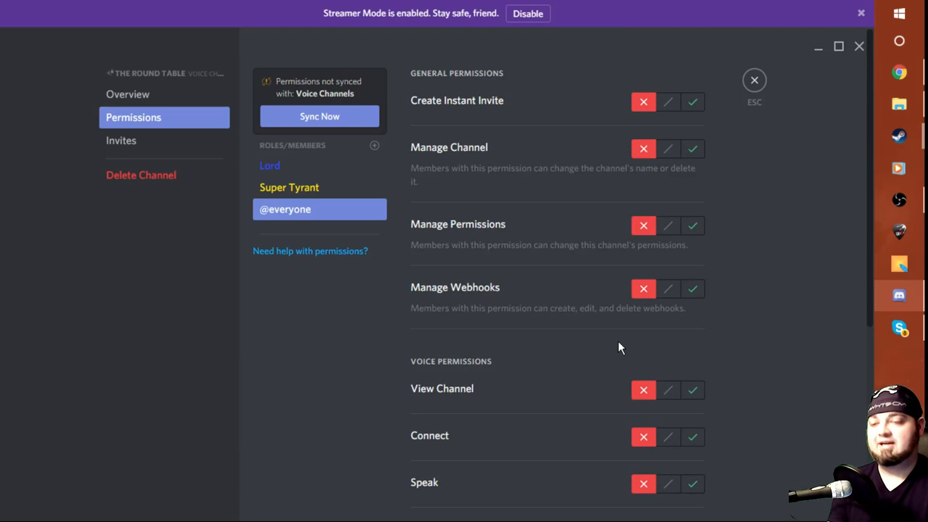
pyautogui.moveTo(728, 115)
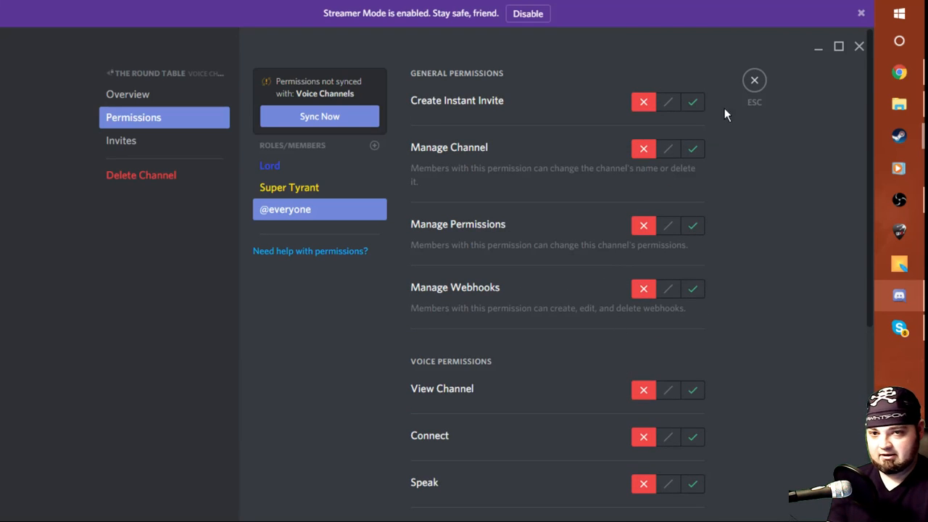
# Close the voice channel settings and return to the realm_of_forsena chat
pyautogui.click(753, 79)
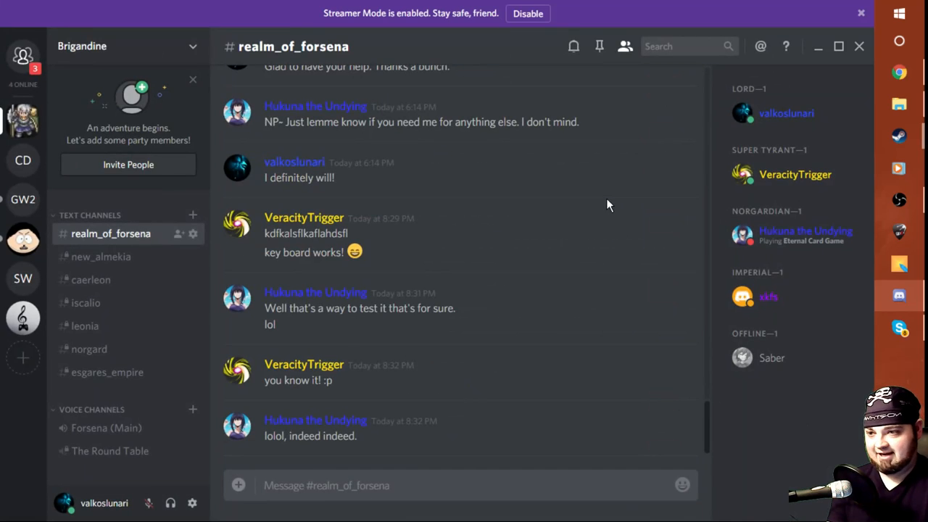
pyautogui.moveTo(574, 14)
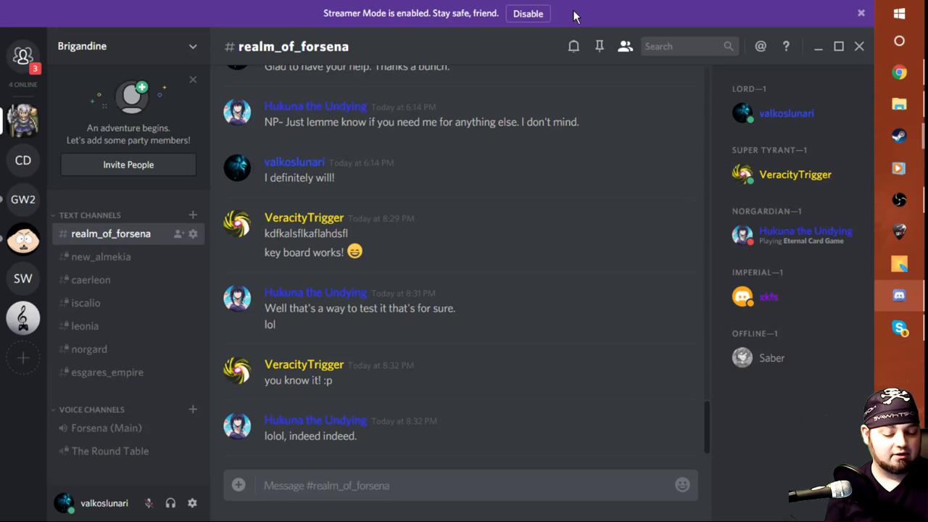
pyautogui.moveTo(578, 343)
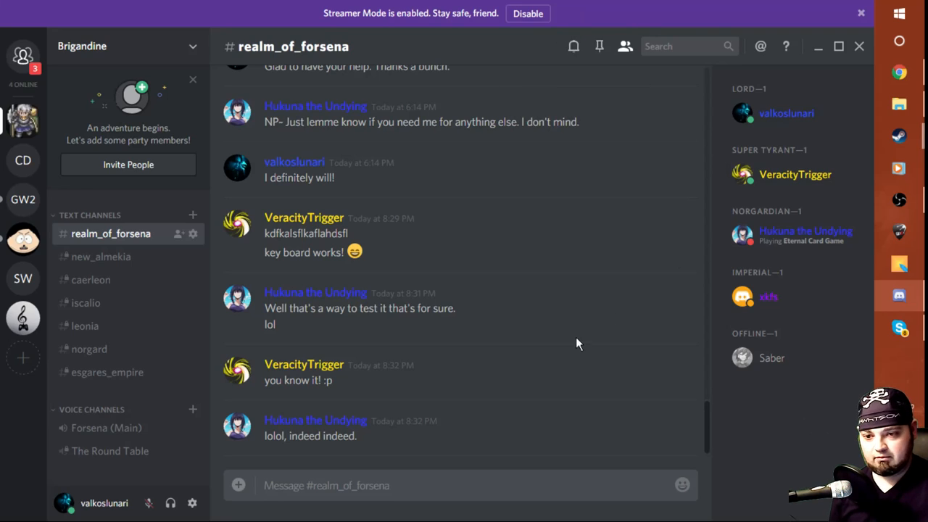
pyautogui.moveTo(588, 343)
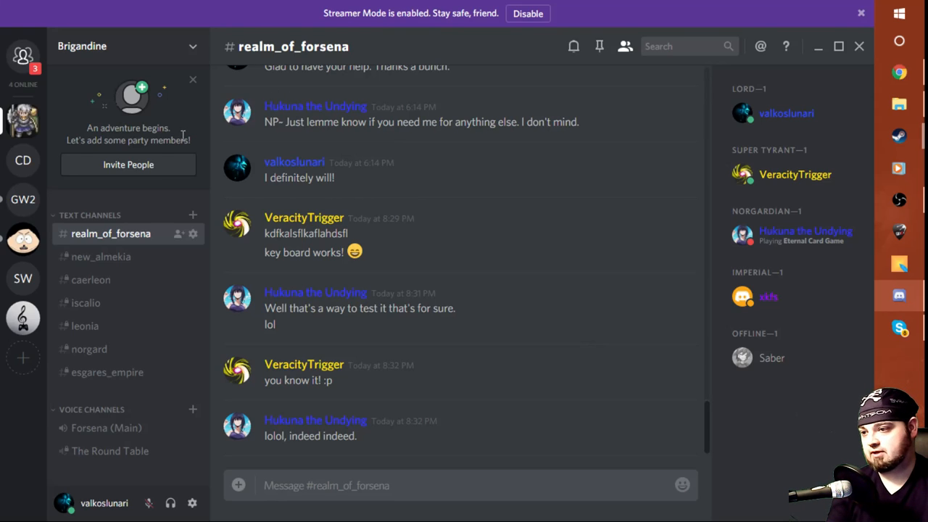
pyautogui.moveTo(166, 171)
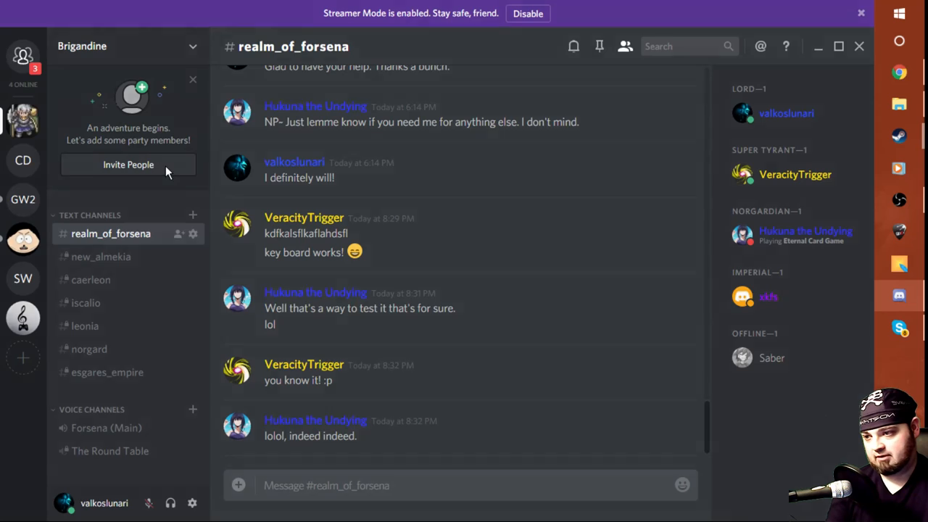
# Make the Brigandine invite link never expire and copy it for sharing
pyautogui.click(128, 165)
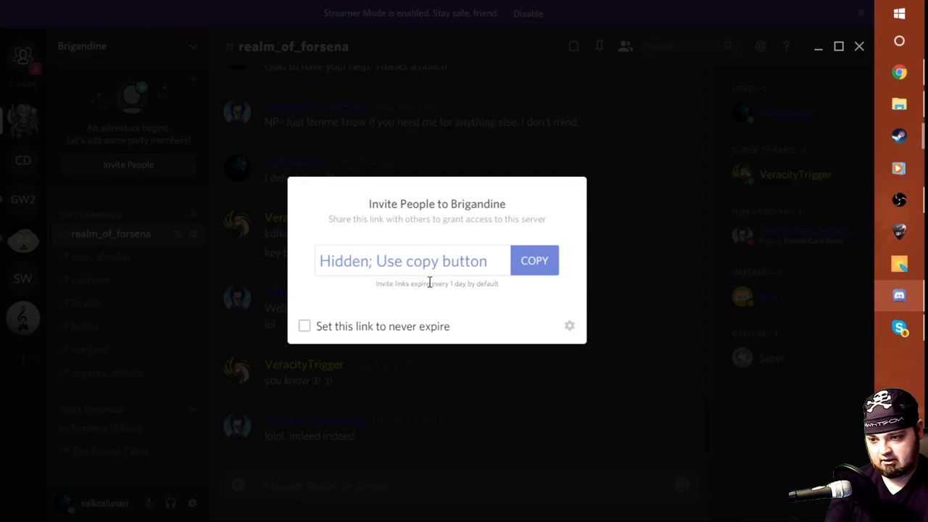
pyautogui.click(304, 325)
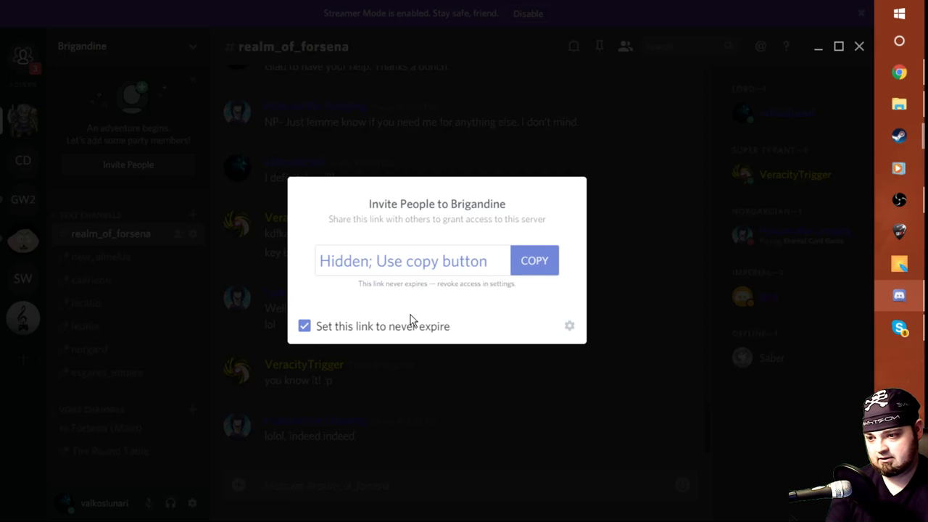
pyautogui.moveTo(493, 268)
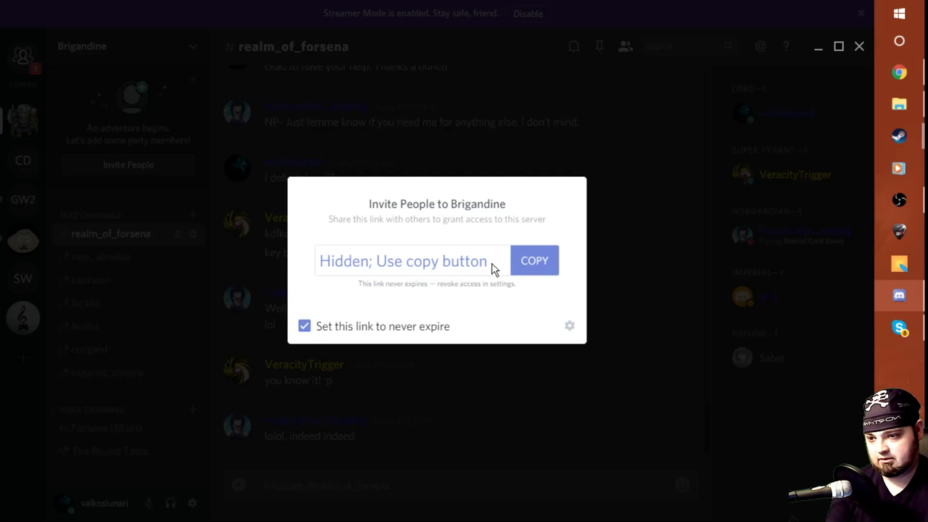
pyautogui.click(534, 261)
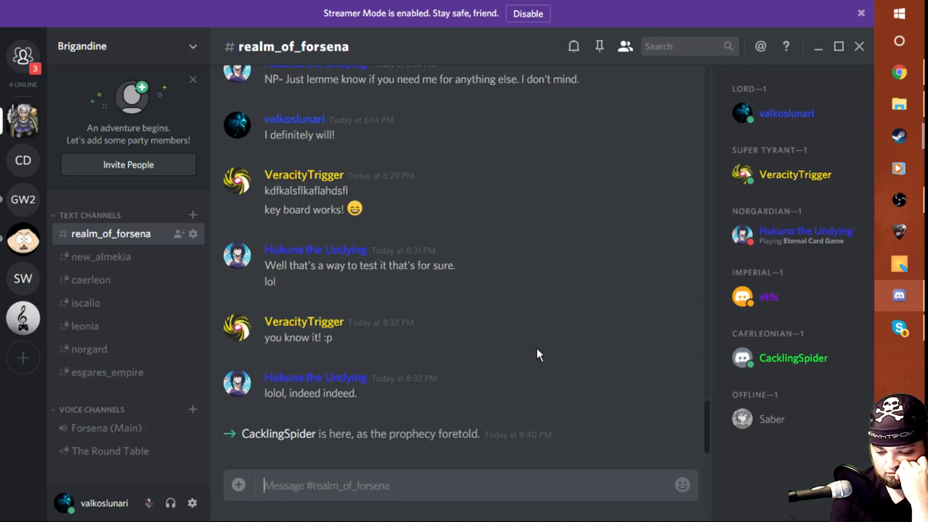
pyautogui.moveTo(545, 354)
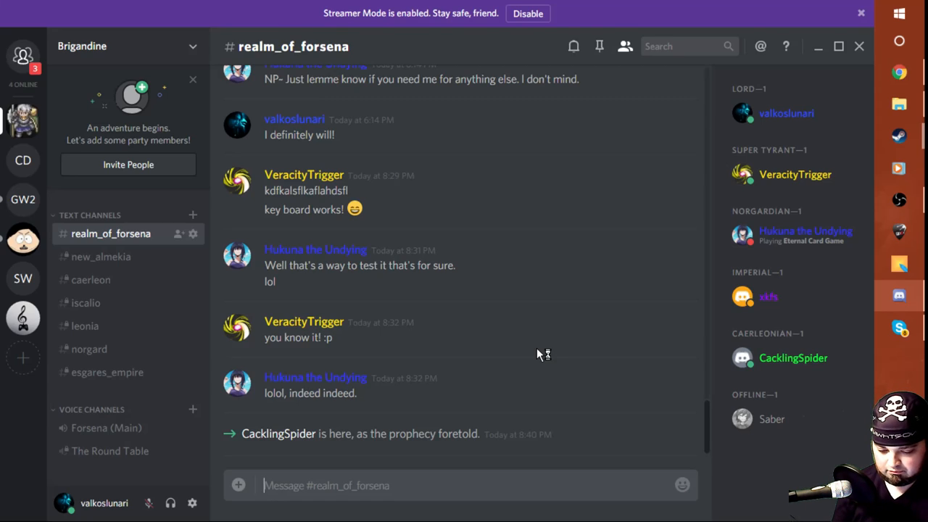
pyautogui.moveTo(542, 354)
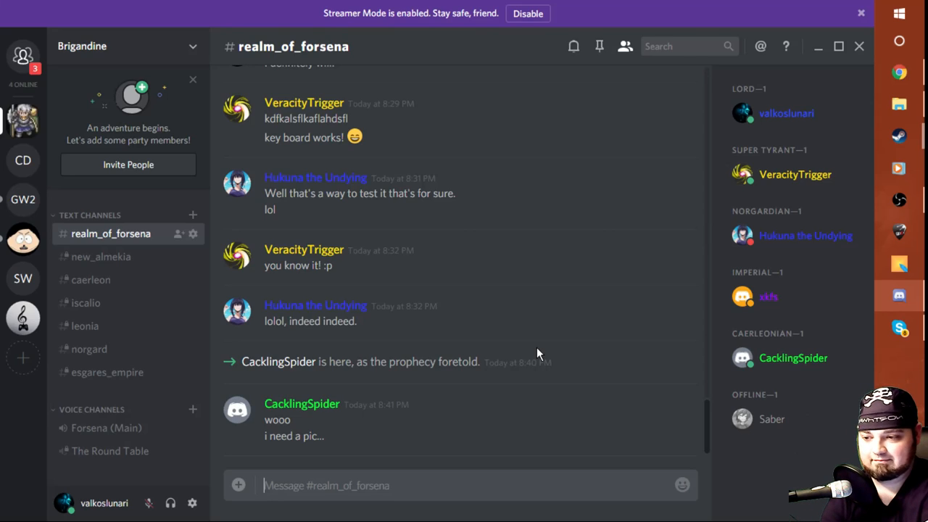
# Post the reply 'yes you do! :D' in #realm_of_forsena
pyautogui.write('yes you do! :')
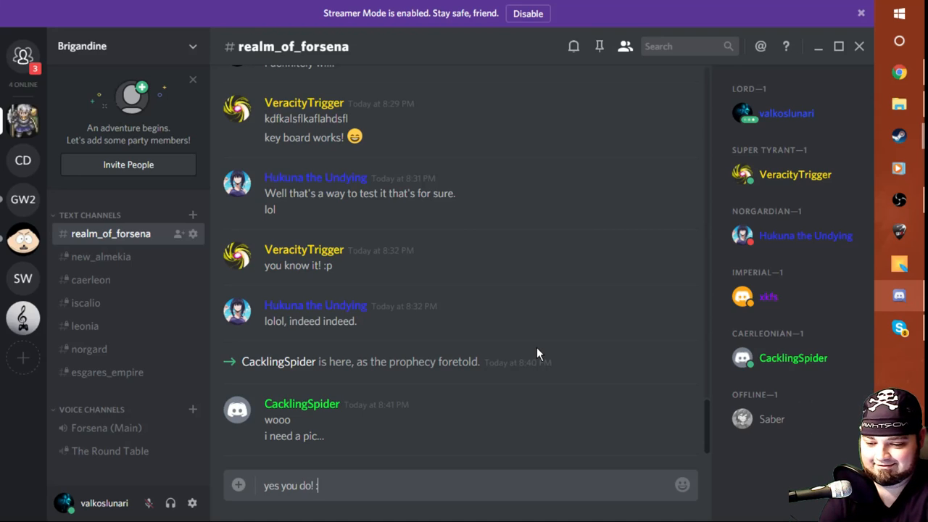
pyautogui.press('enter')
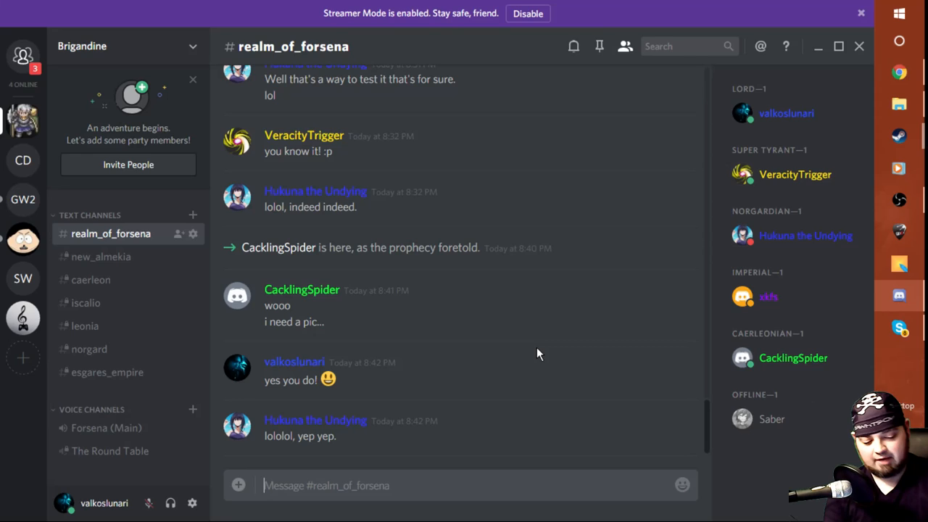
pyautogui.moveTo(456, 342)
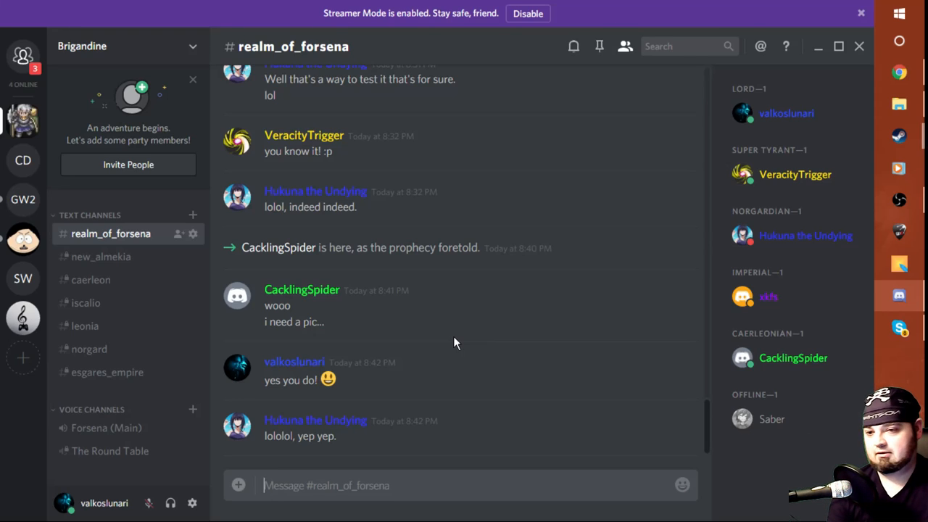
pyautogui.moveTo(90, 280)
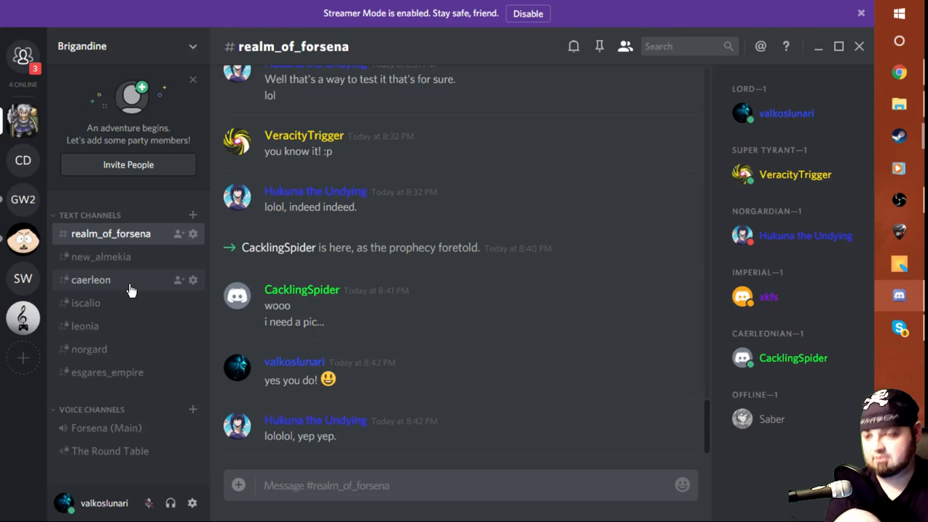
pyautogui.moveTo(123, 289)
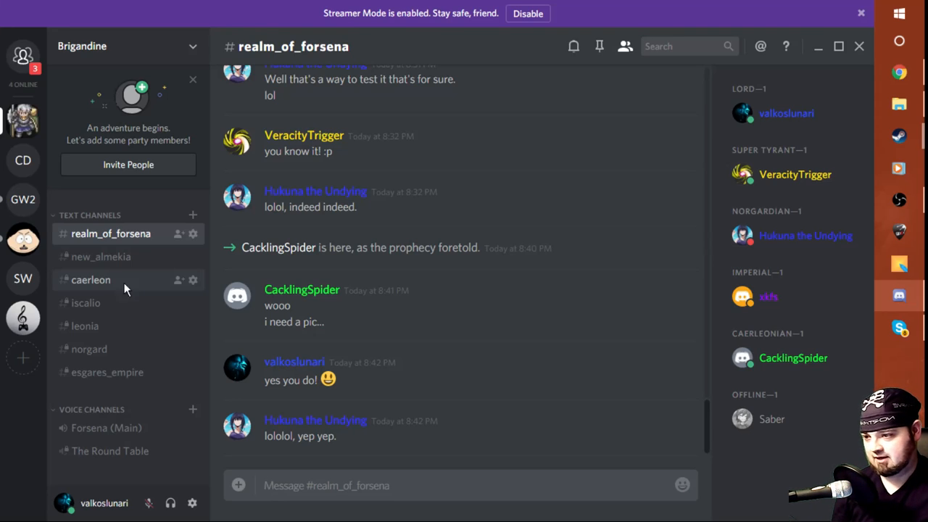
# Switch to the #caerleon channel and start a test message
pyautogui.click(90, 280)
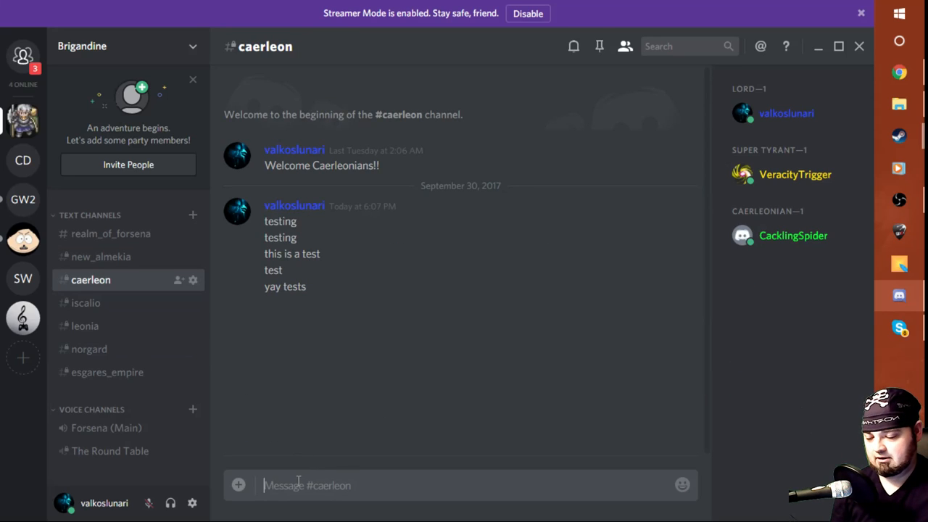
pyautogui.moveTo(405, 403)
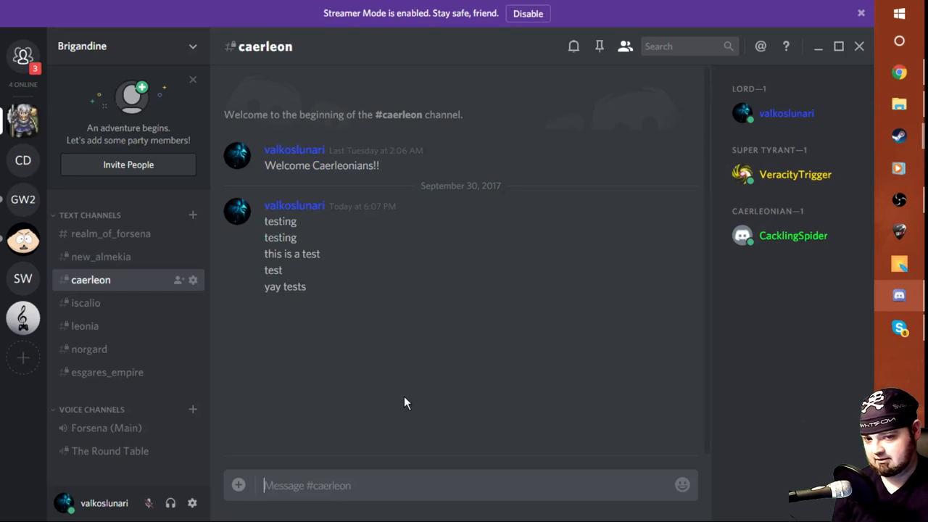
pyautogui.write('fg')
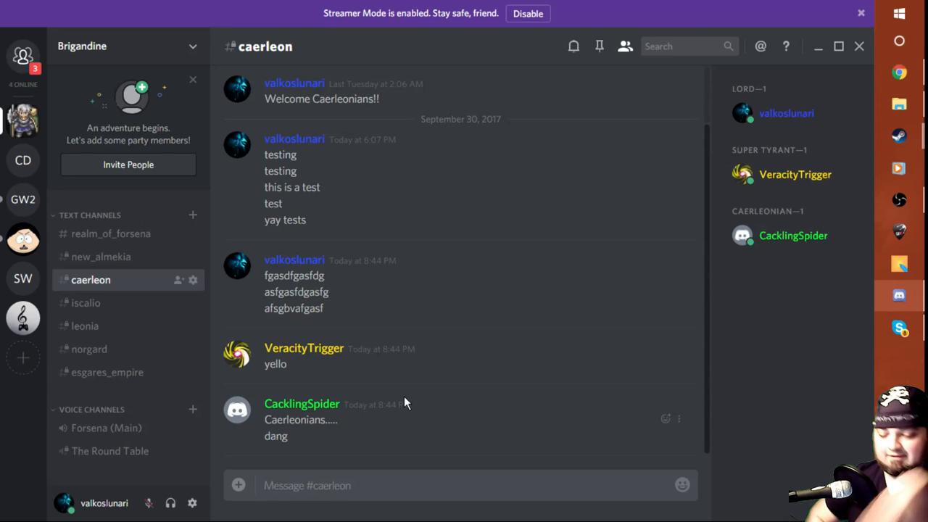
# Post the question 'Caerlonites sound better?' in #caerleon
pyautogui.write('CAer')
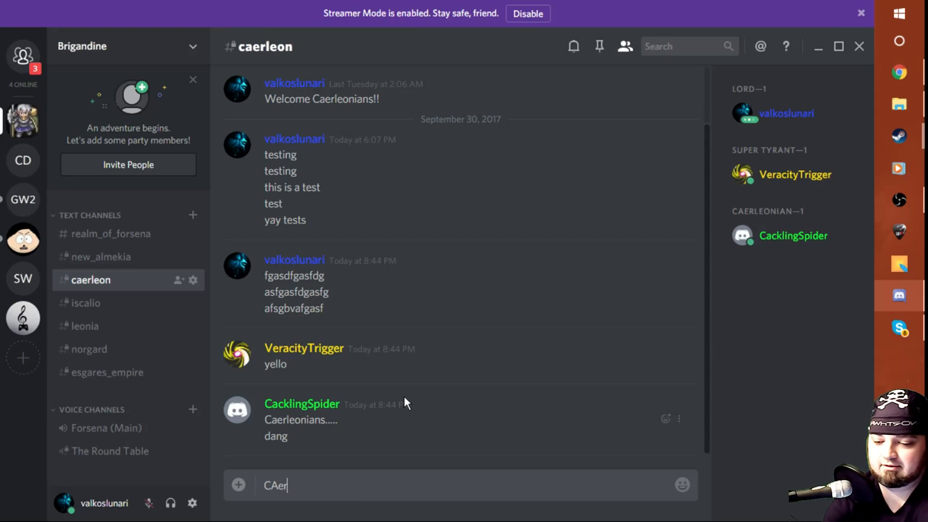
pyautogui.write('lonites')
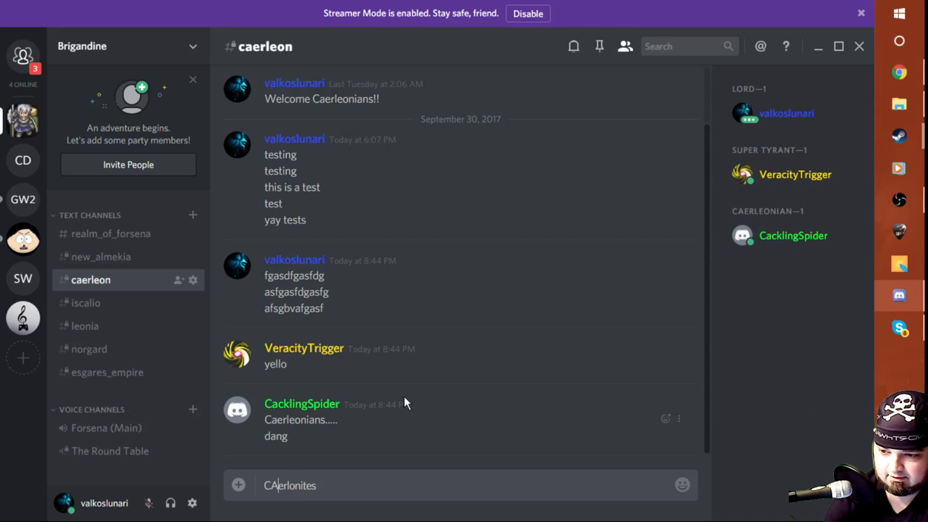
pyautogui.write('Caerlonites')
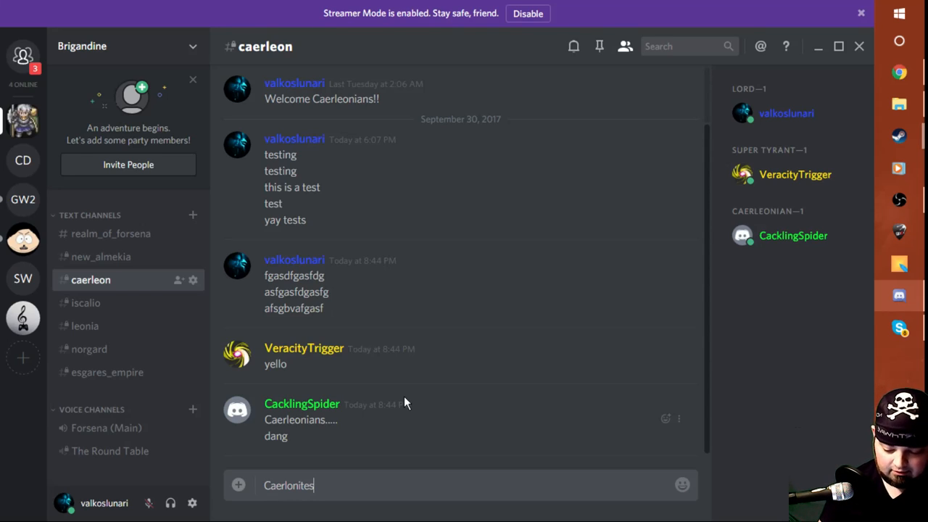
pyautogui.moveTo(409, 403)
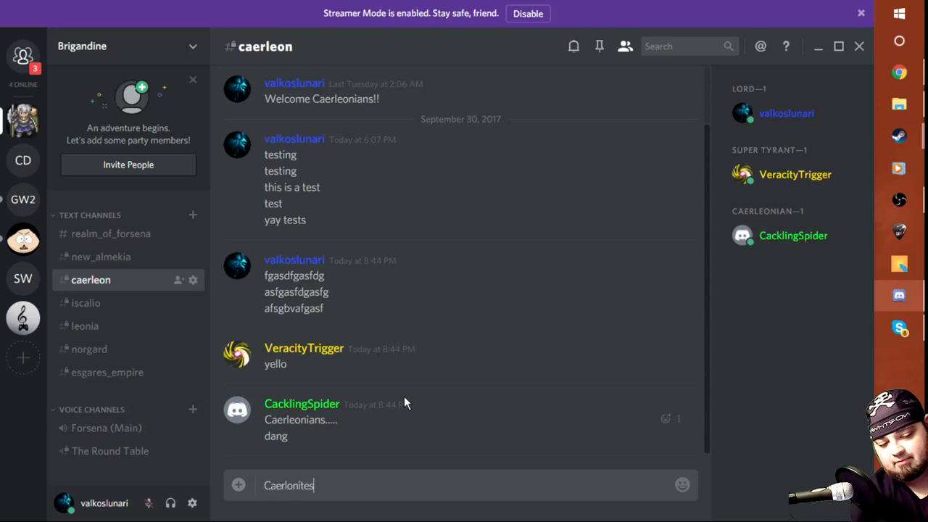
pyautogui.moveTo(403, 394)
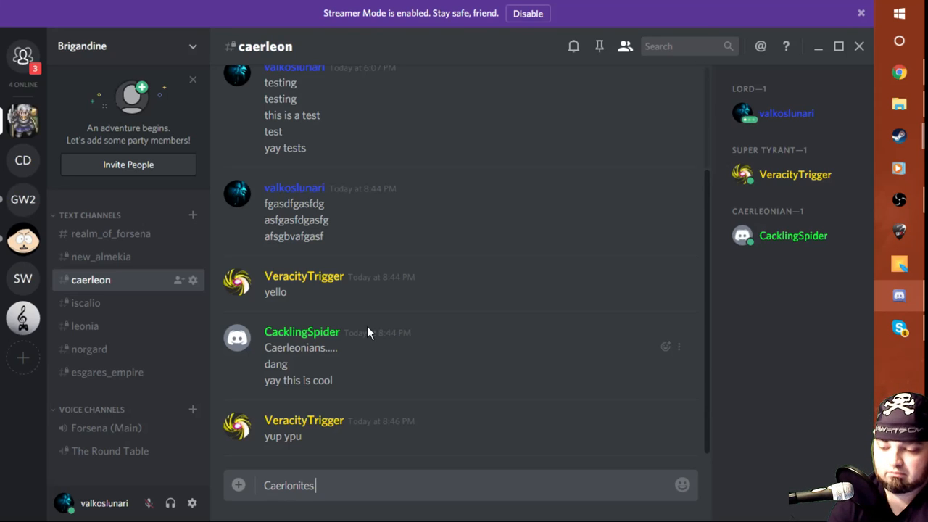
pyautogui.write(' sound better?')
pyautogui.press('enter')
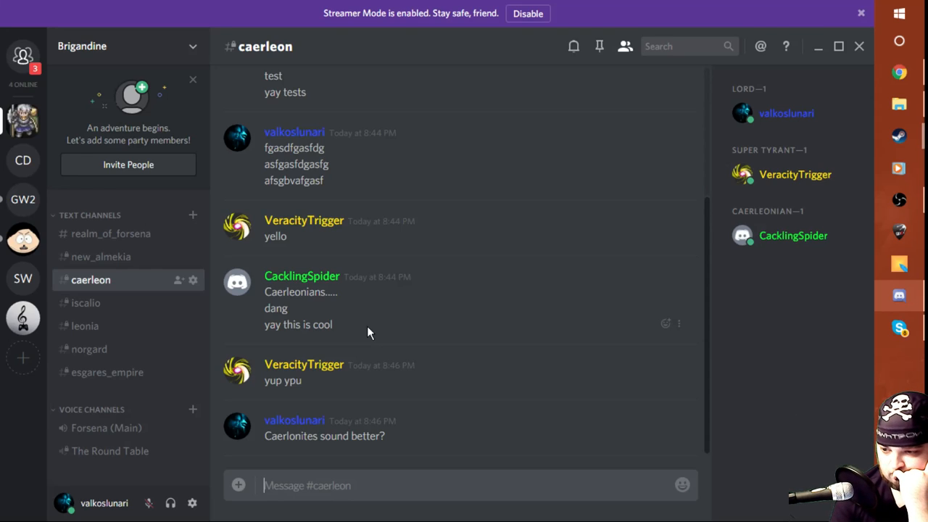
# Post the corrected spelling 'Caerleonites'
pyautogui.write('c')
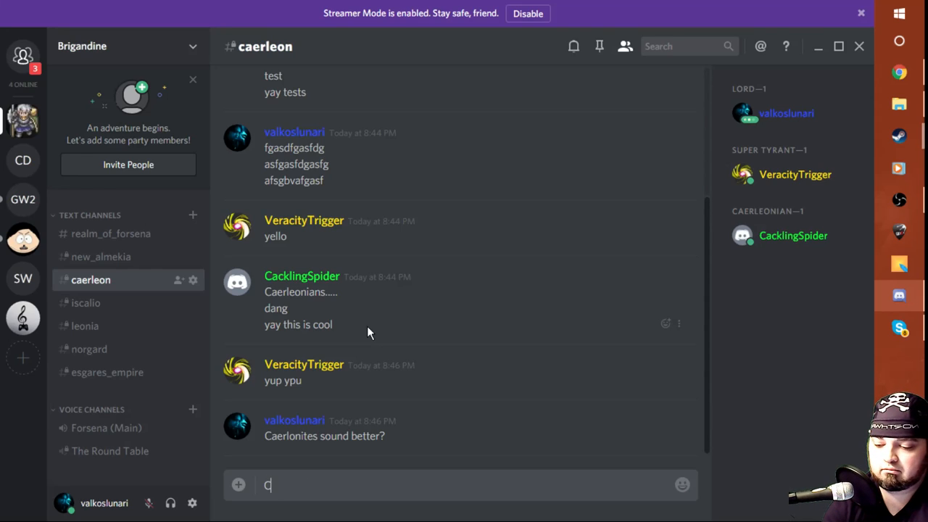
pyautogui.write('aerleo')
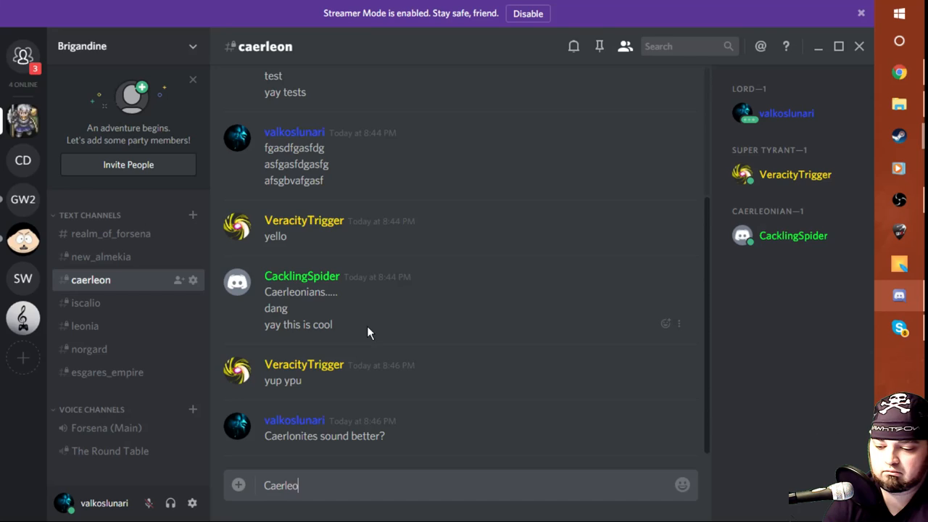
pyautogui.write('nite')
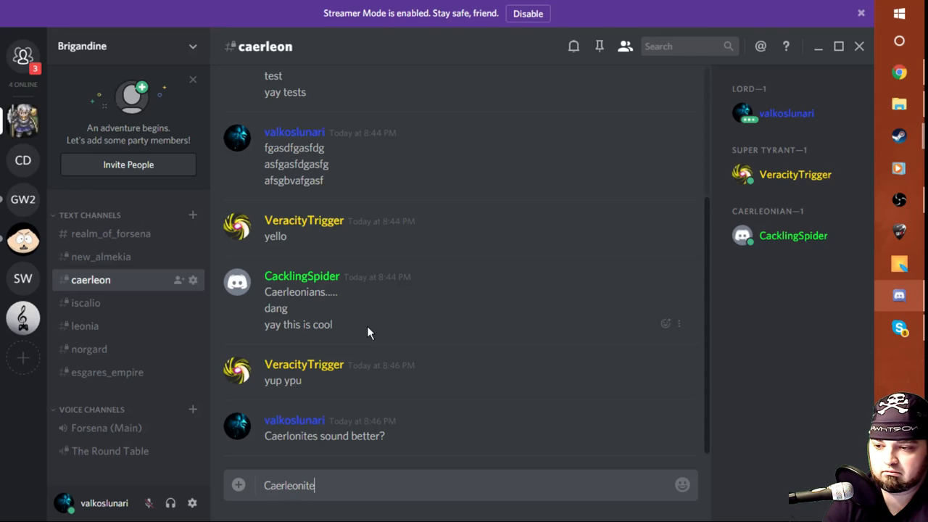
pyautogui.press('Backspace')
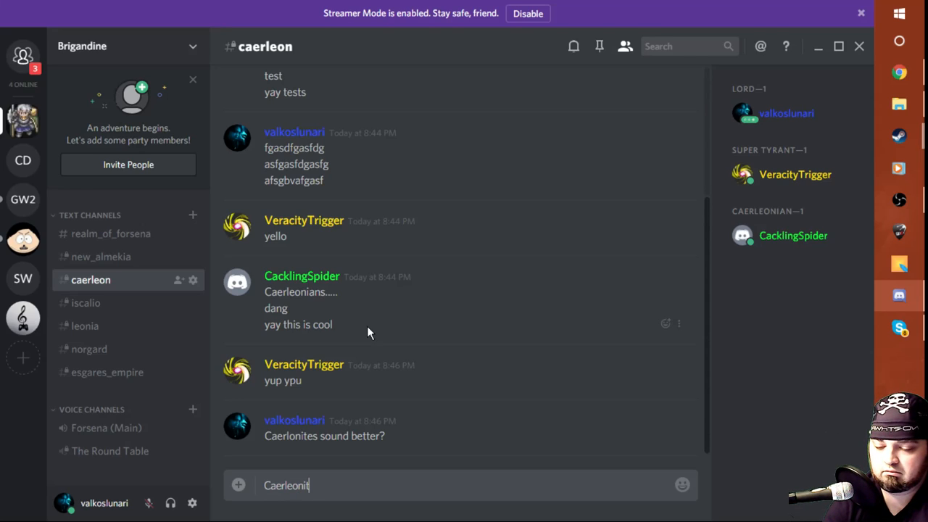
pyautogui.press('enter')
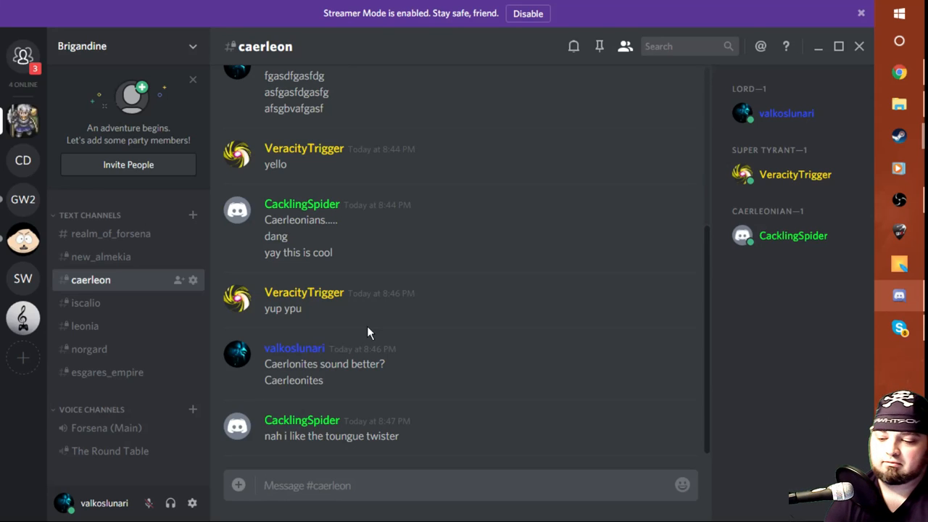
# Post the reply 'really? haha, ok cool'
pyautogui.write('really?')
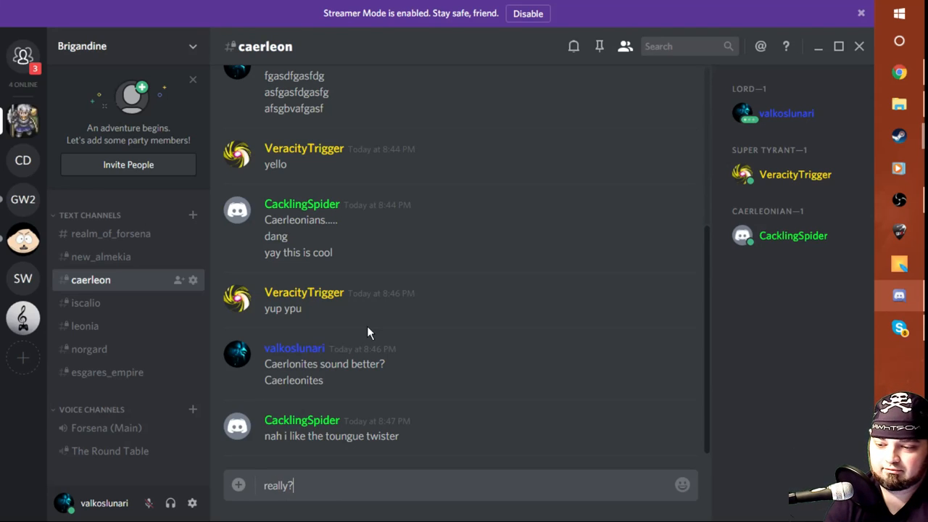
pyautogui.write('haha, ok')
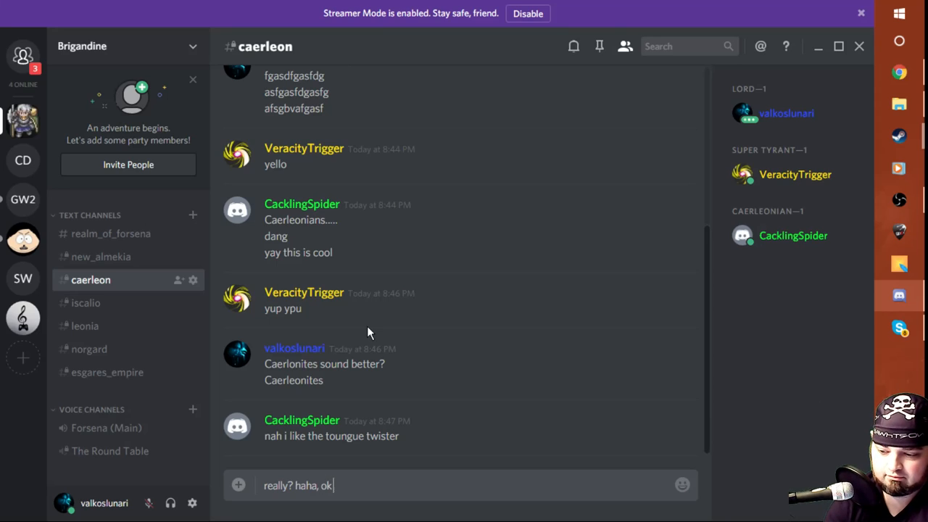
pyautogui.press('enter')
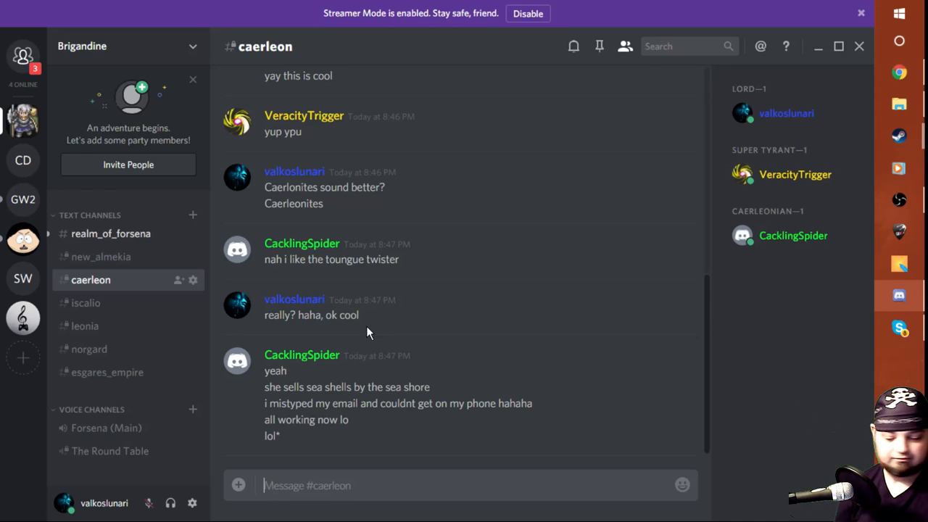
pyautogui.moveTo(793, 235)
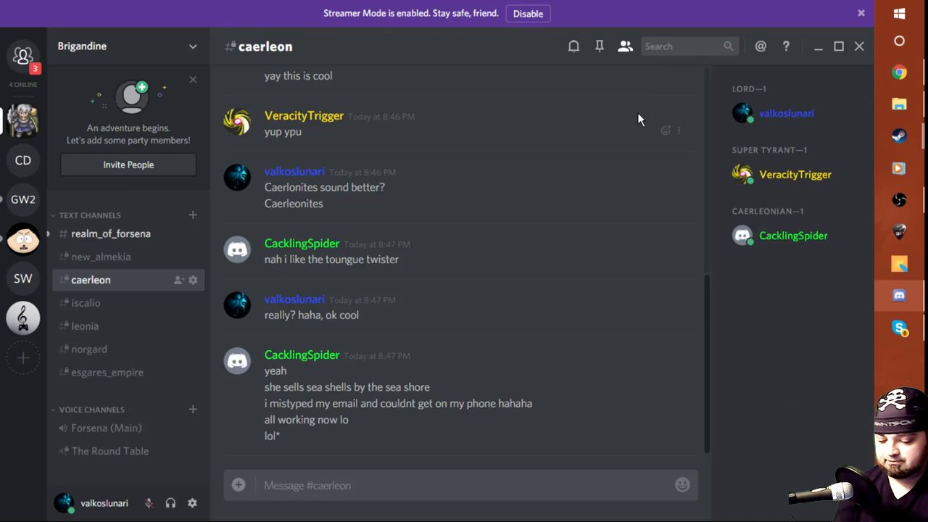
pyautogui.moveTo(630, 15)
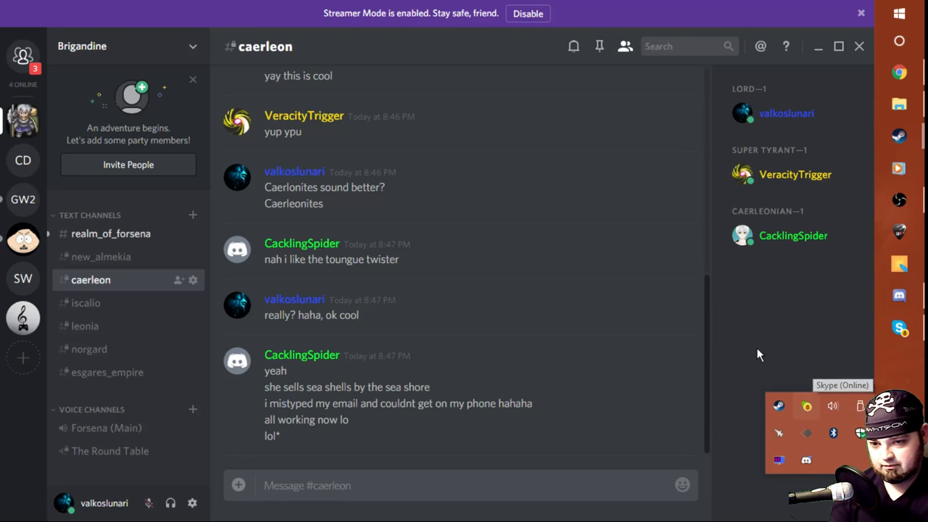
# Follow the ongoing #caerleon conversation between members
pyautogui.click(832, 406)
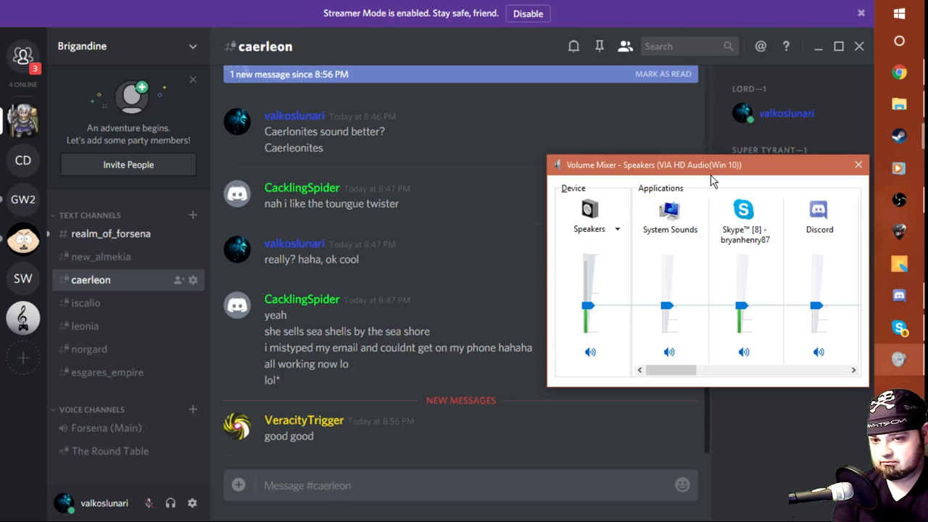
pyautogui.moveTo(722, 177)
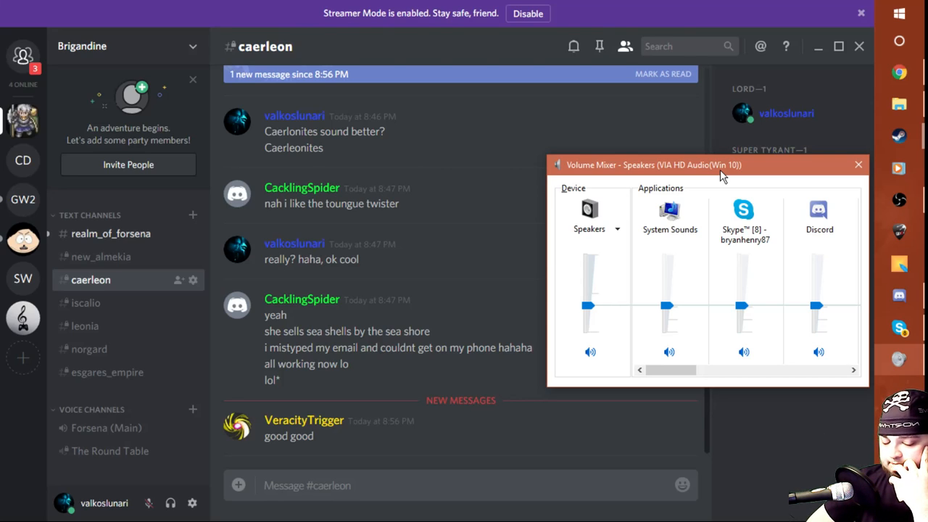
pyautogui.moveTo(733, 258)
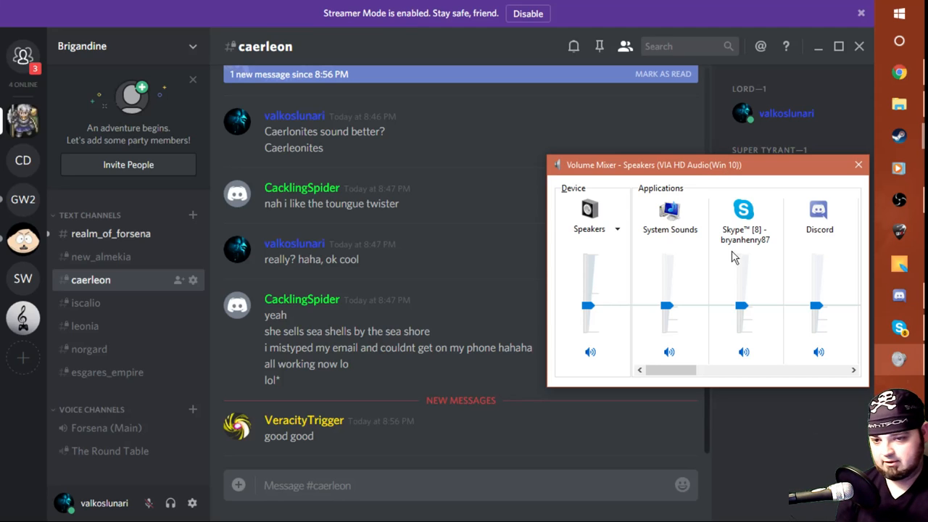
pyautogui.moveTo(742, 354)
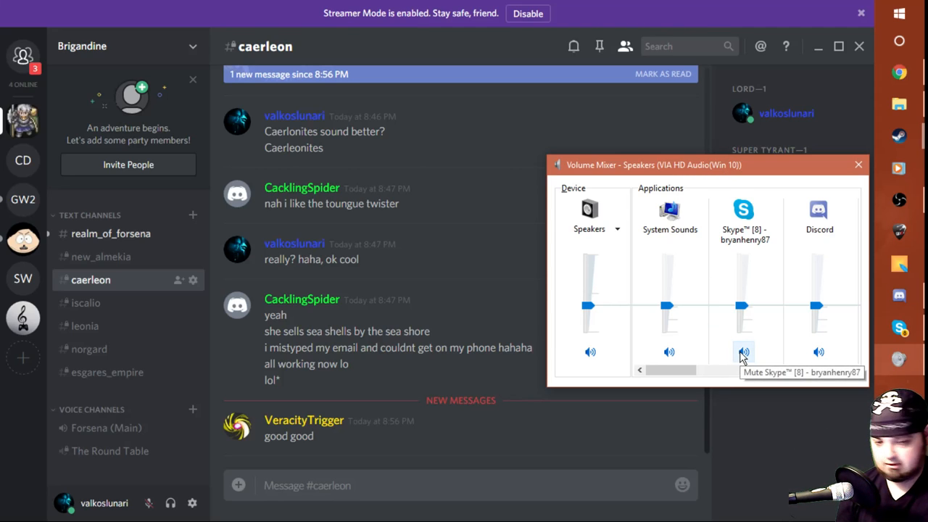
# Mute Skype in the Windows Volume Mixer, leaving Speakers, System Sounds and Discord audible
pyautogui.click(742, 353)
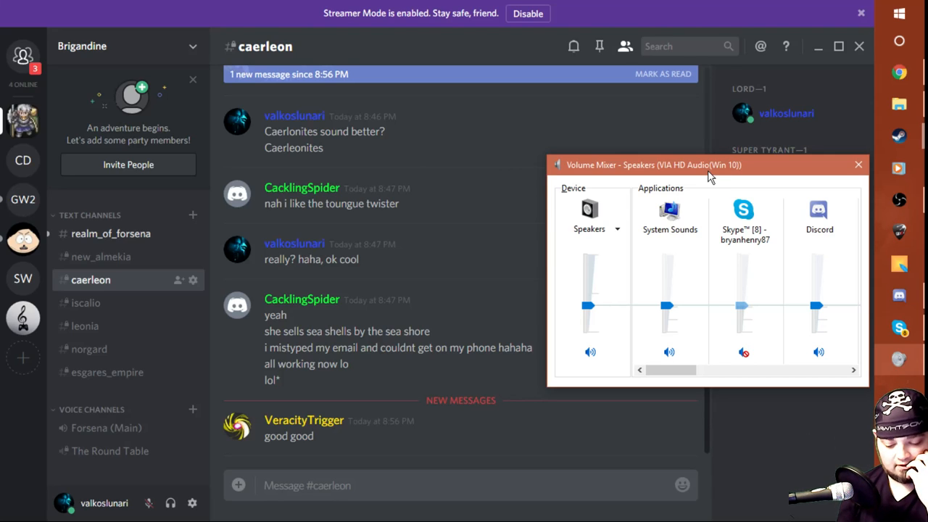
pyautogui.moveTo(722, 177)
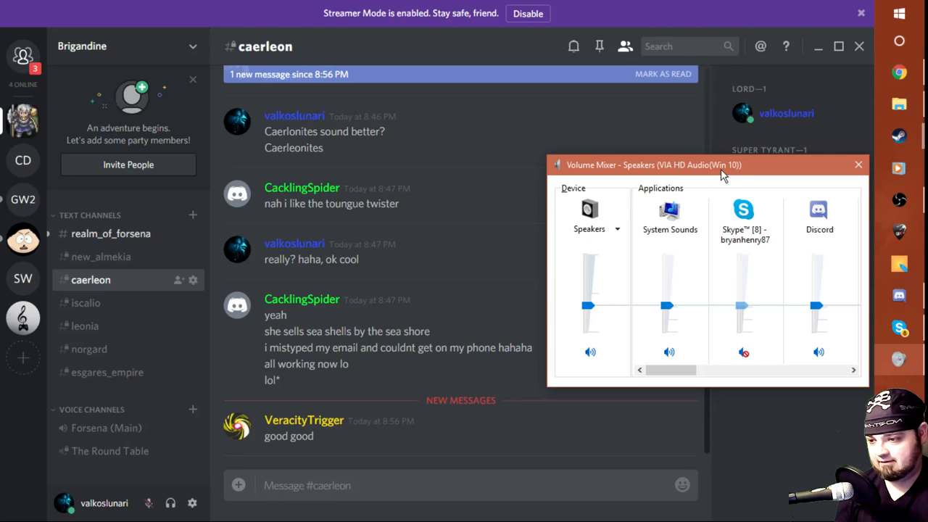